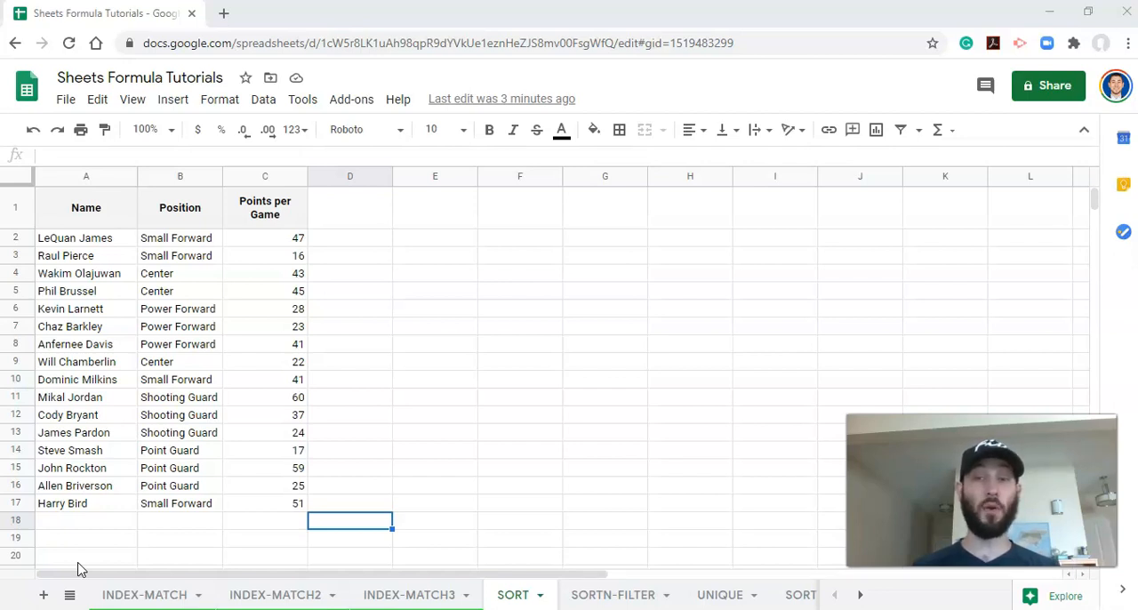
pyautogui.moveTo(224, 455)
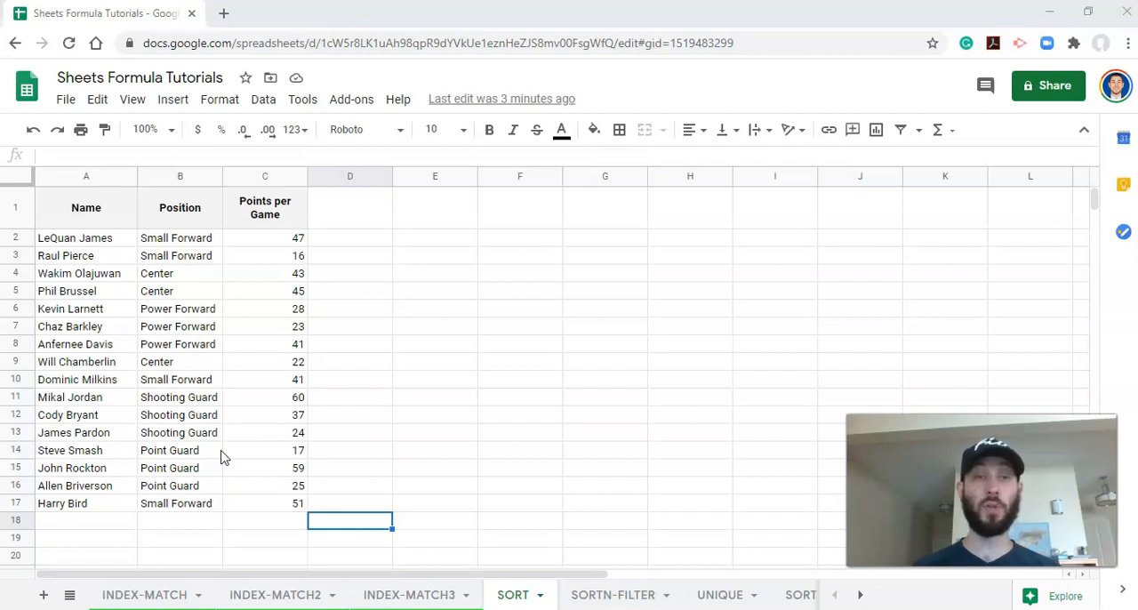
pyautogui.moveTo(128, 267)
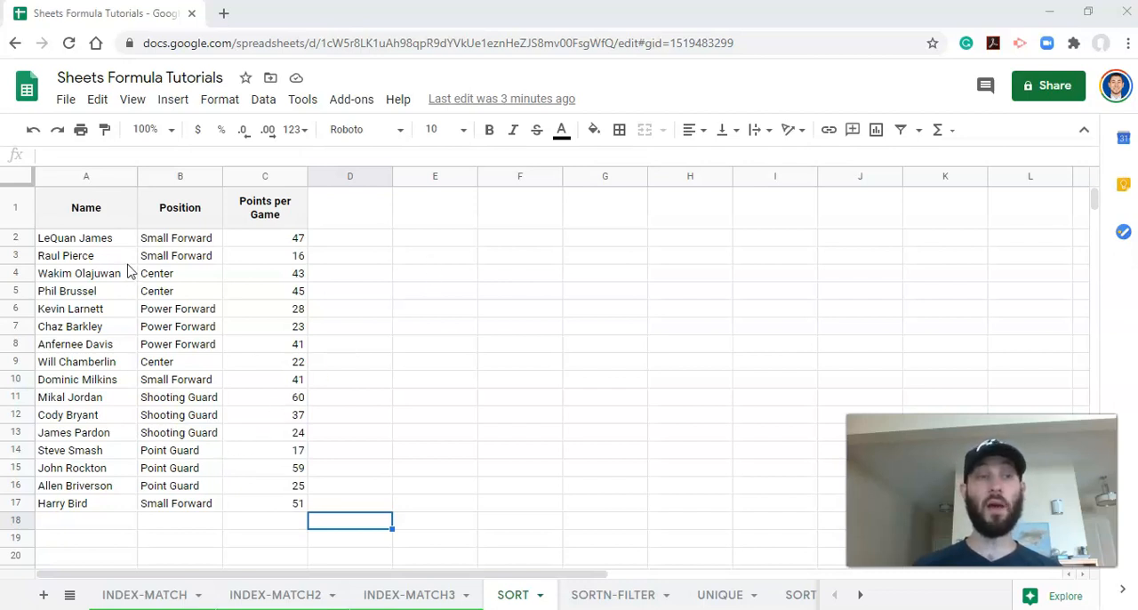
pyautogui.moveTo(103, 204)
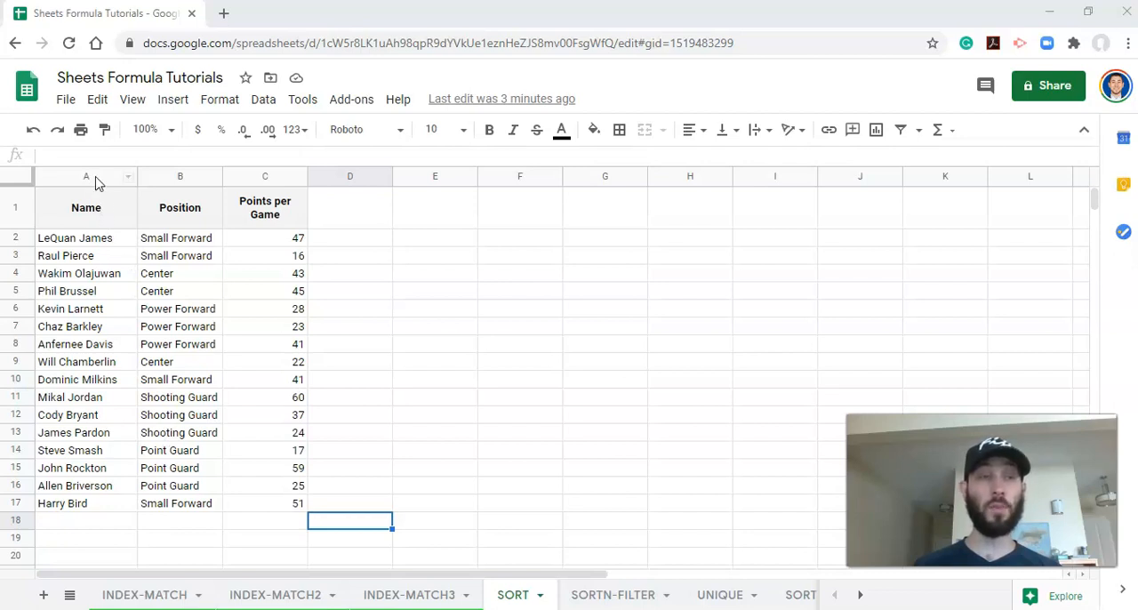
pyautogui.moveTo(226, 240)
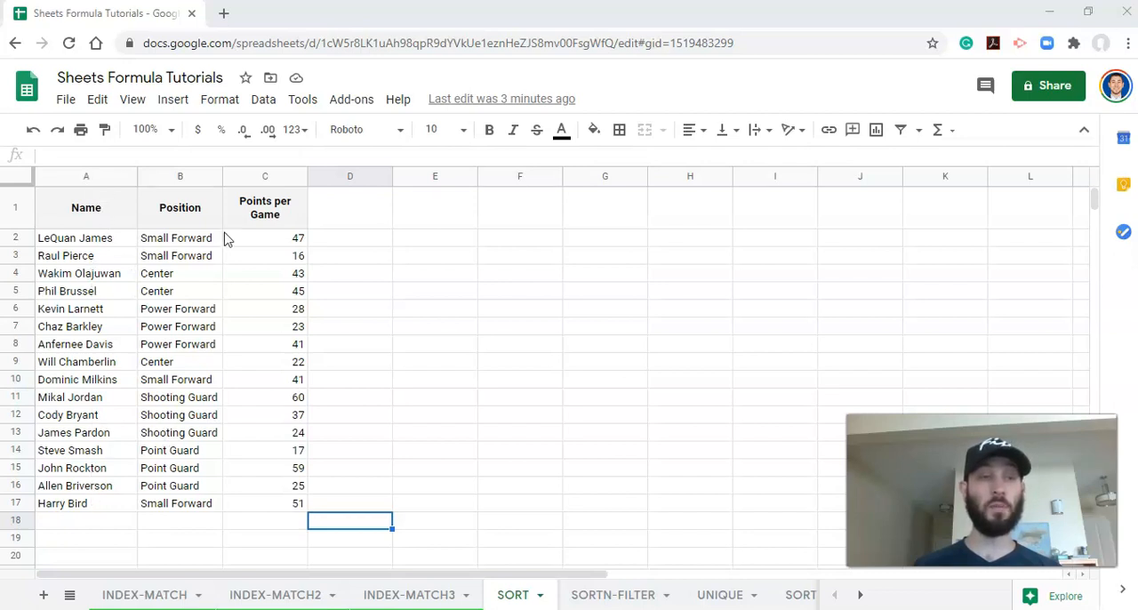
pyautogui.moveTo(189, 402)
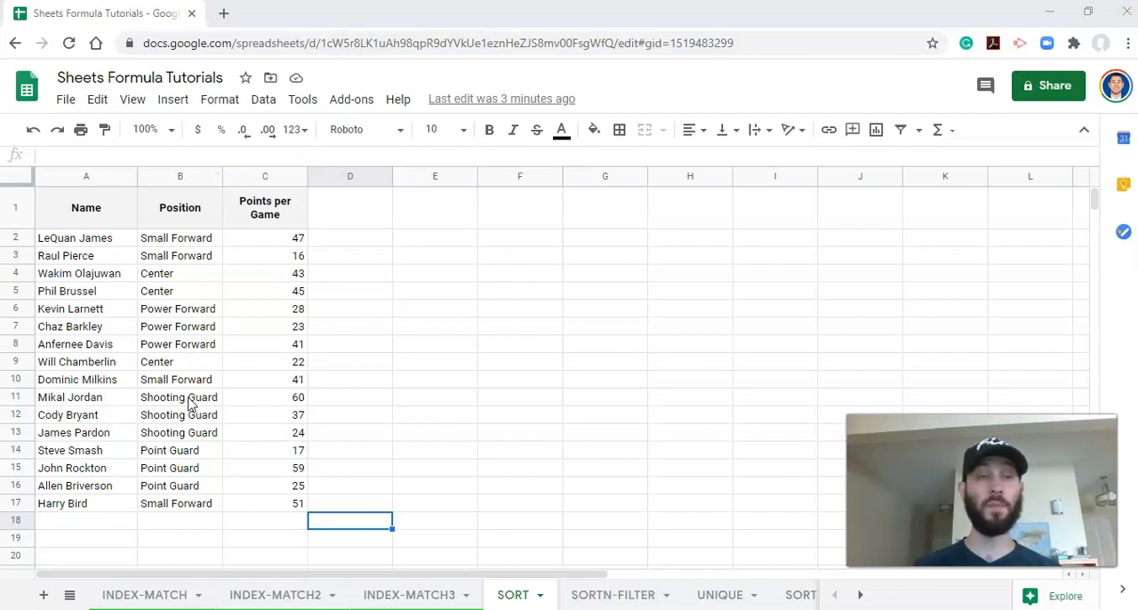
pyautogui.moveTo(263, 224)
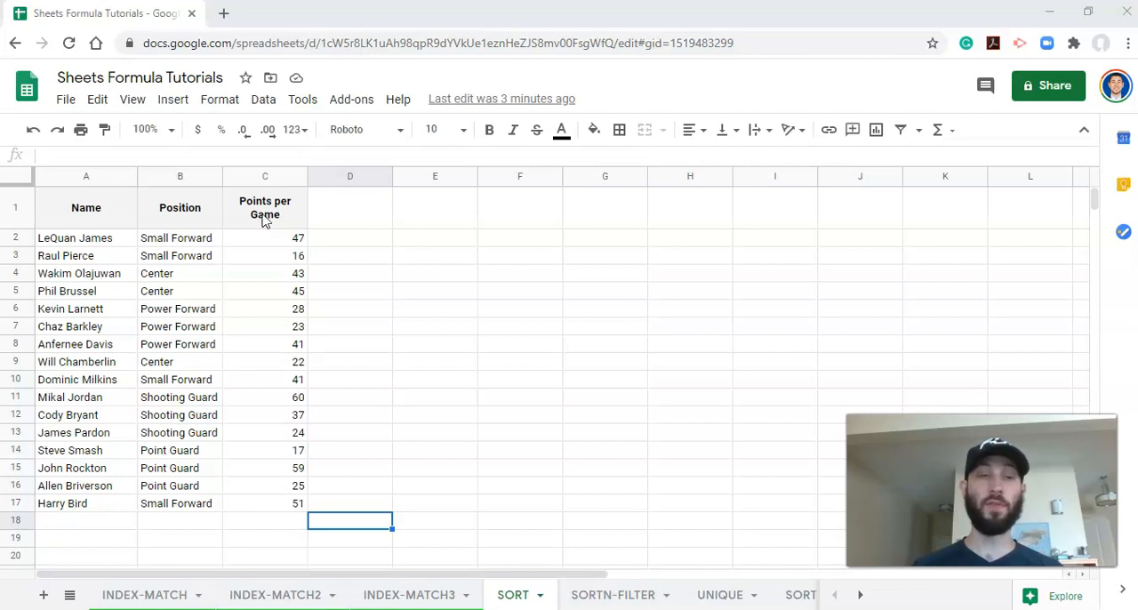
pyautogui.moveTo(270, 318)
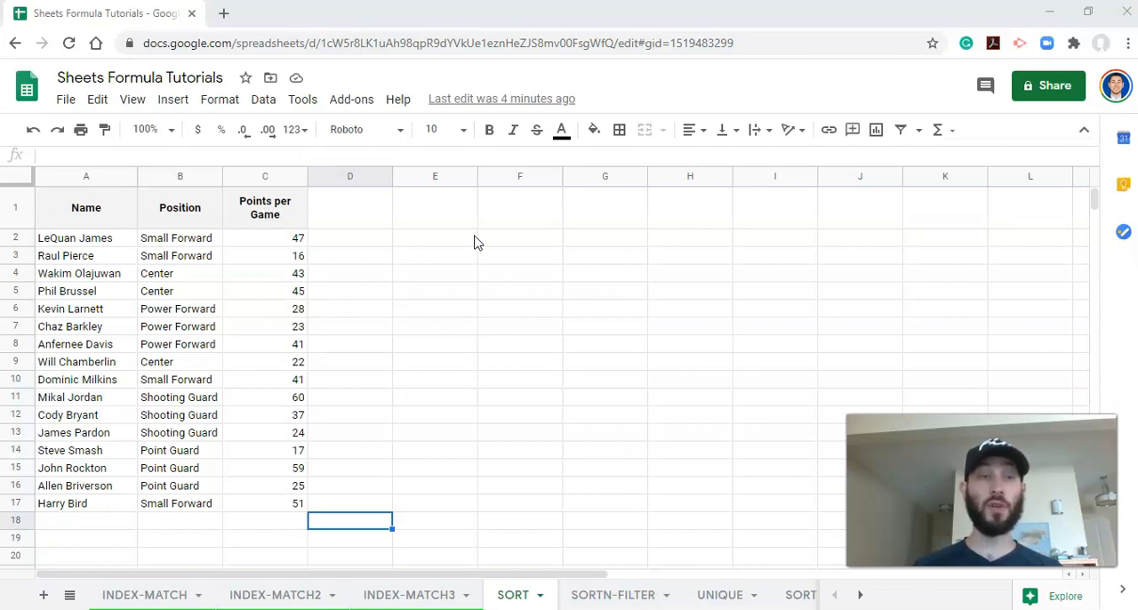
# Start a =SORT( formula in cell E2 beside the player table
pyautogui.click(434, 238)
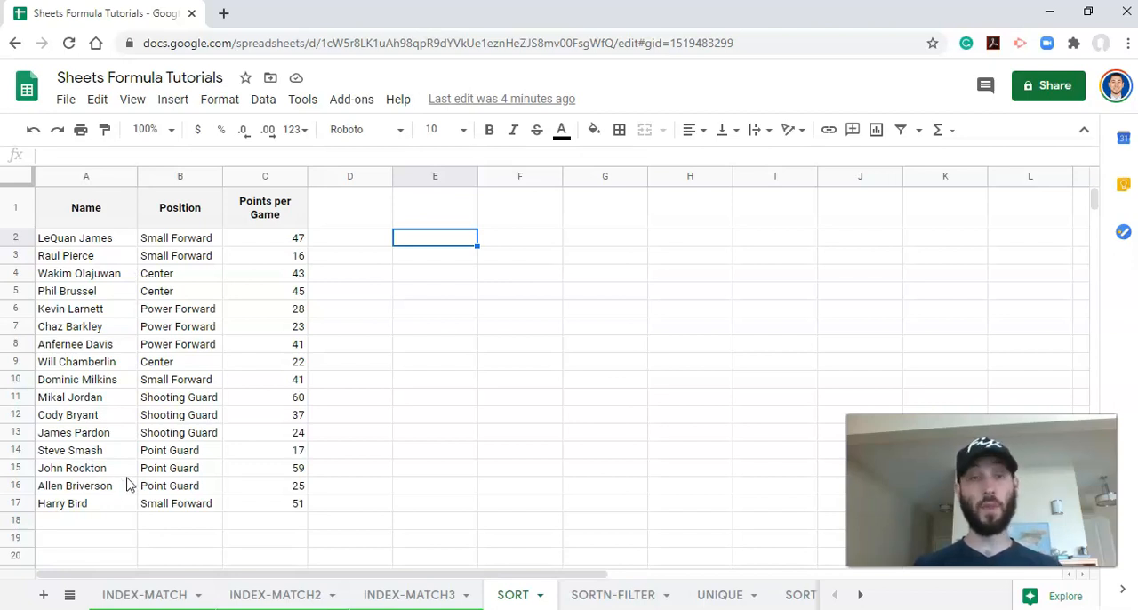
pyautogui.write('=SORT')
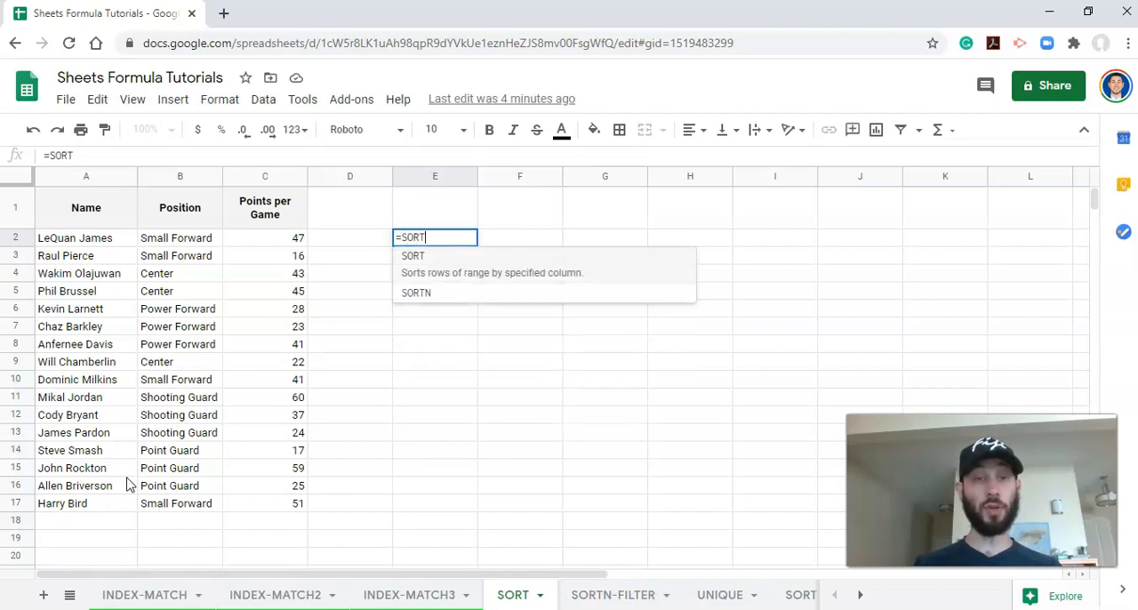
pyautogui.write('(')
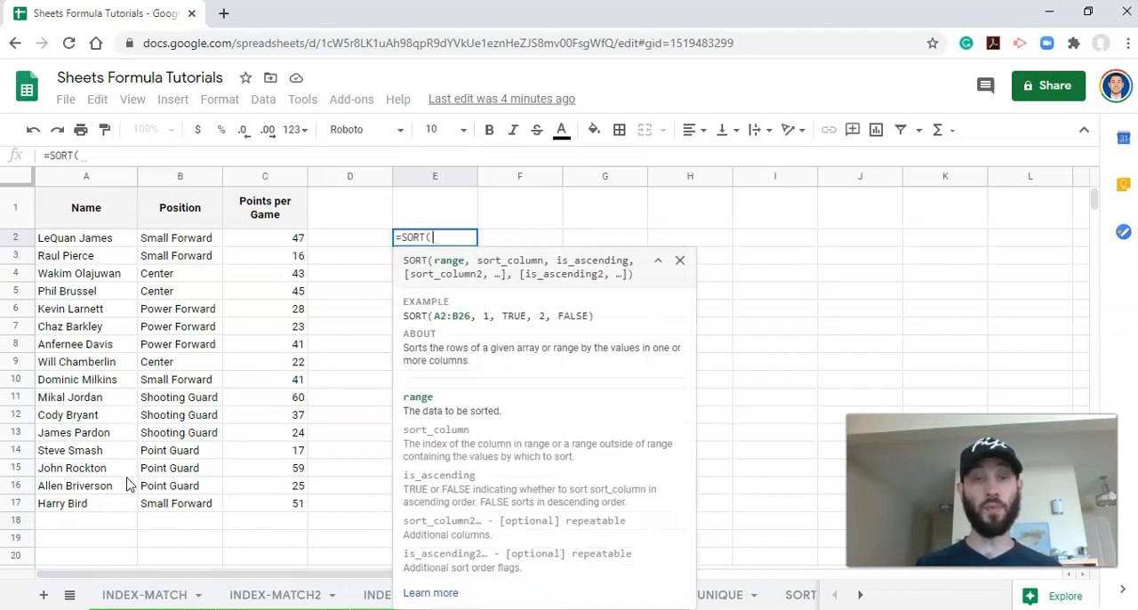
pyautogui.moveTo(454, 274)
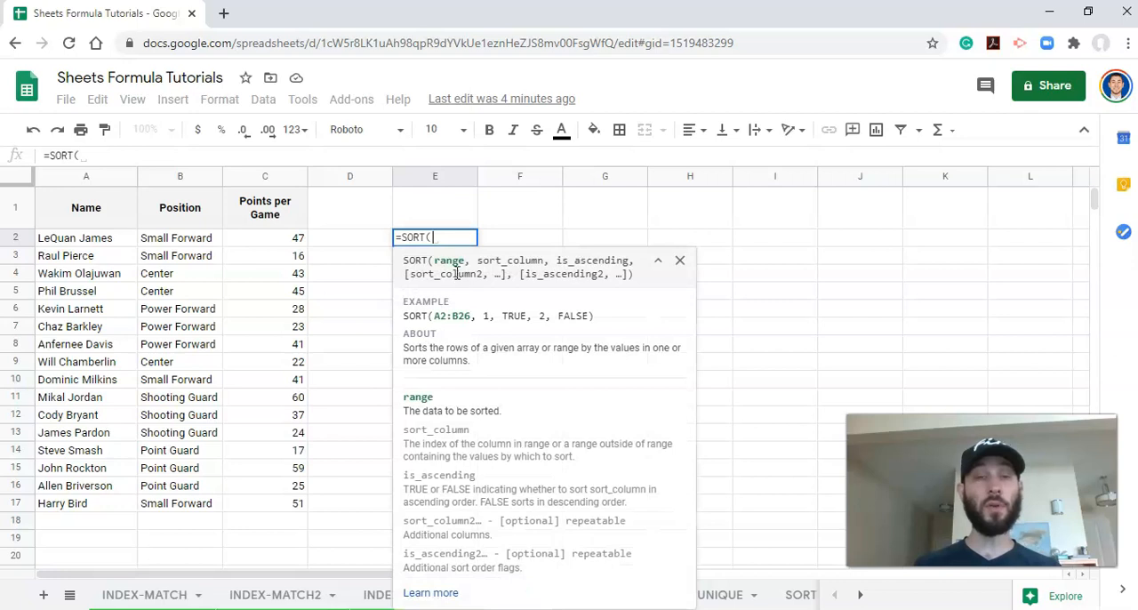
pyautogui.moveTo(491, 299)
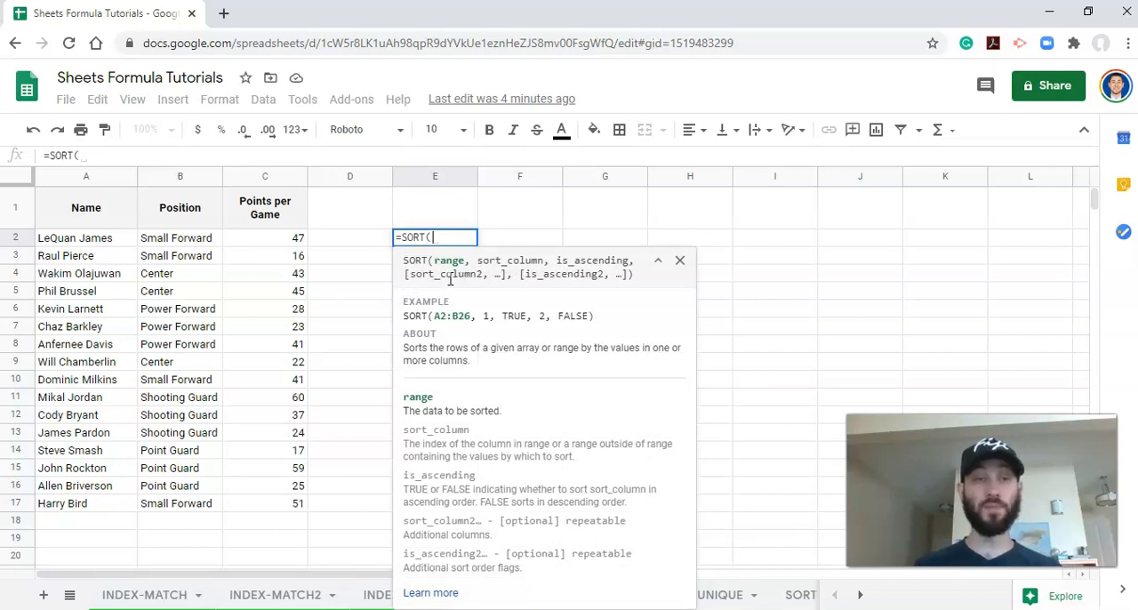
pyautogui.moveTo(398, 288)
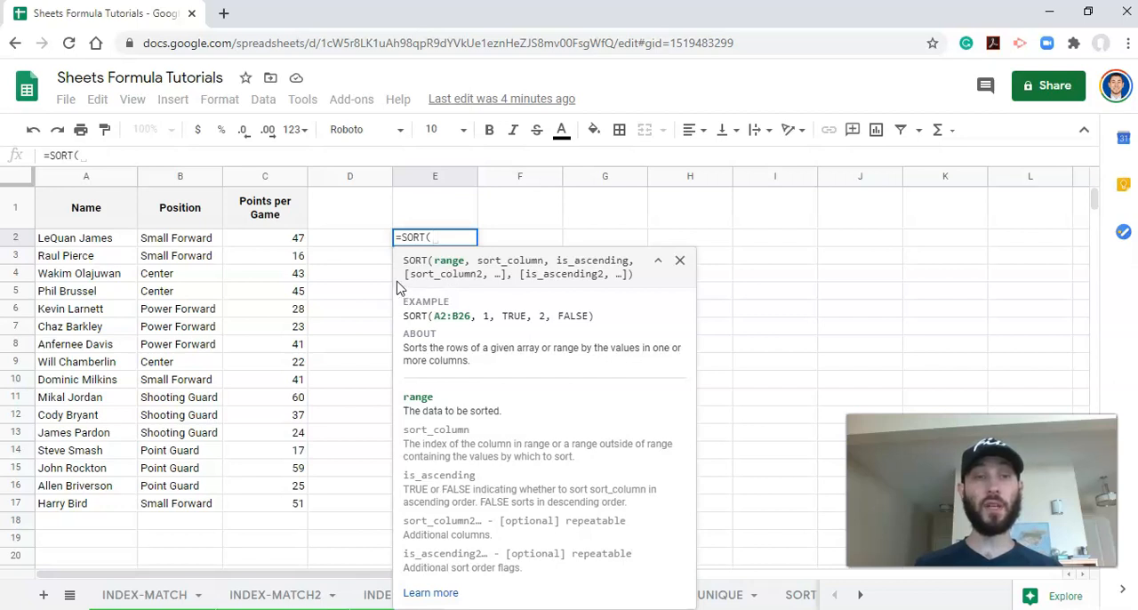
pyautogui.moveTo(435, 300)
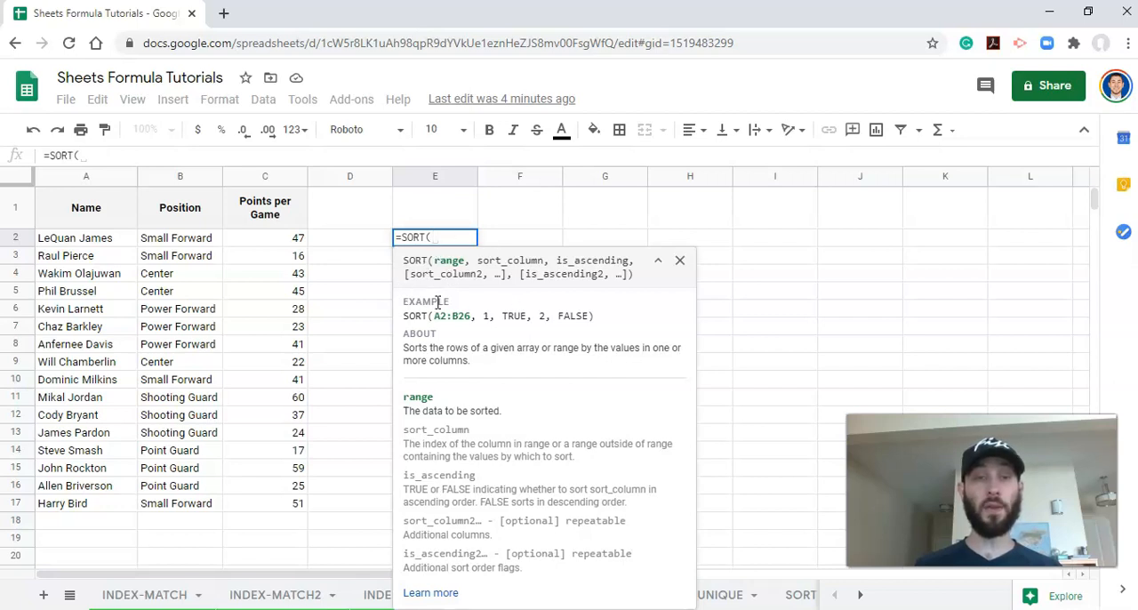
pyautogui.moveTo(466, 337)
pyautogui.write('A1:C17')
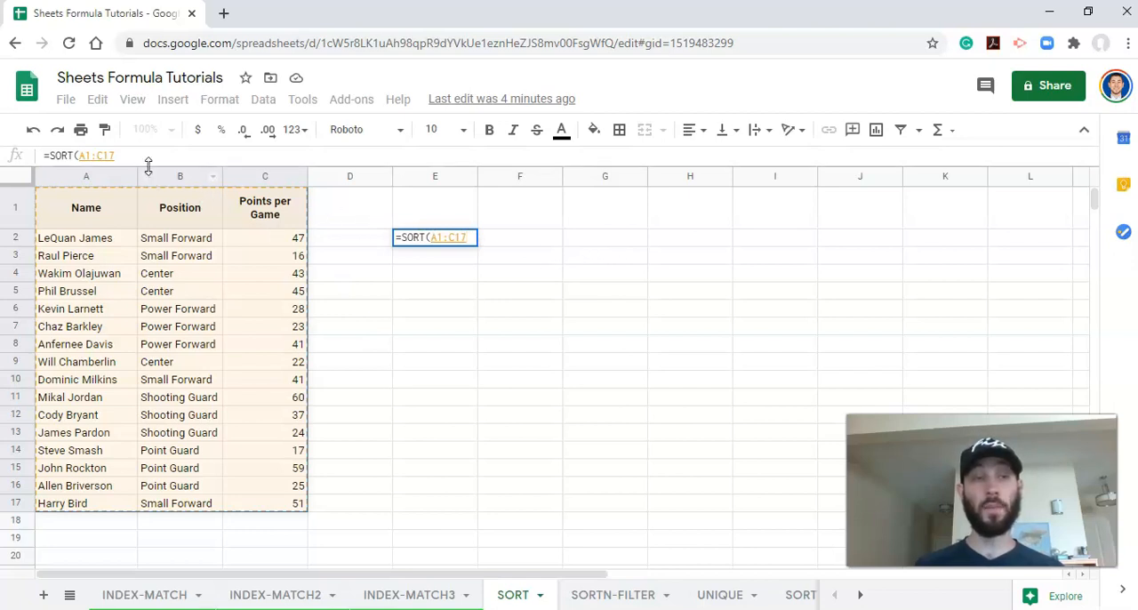
# Complete the arguments so E2 reads =SORT(A1:C17,1,TRUE), column 1 ascending
pyautogui.write(',')
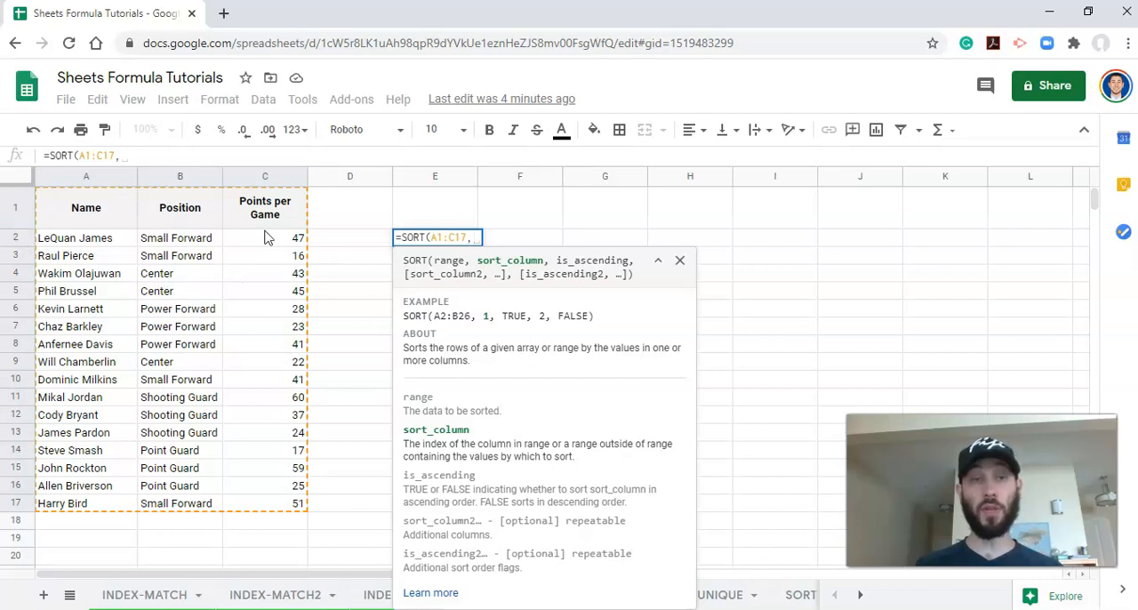
pyautogui.moveTo(544, 294)
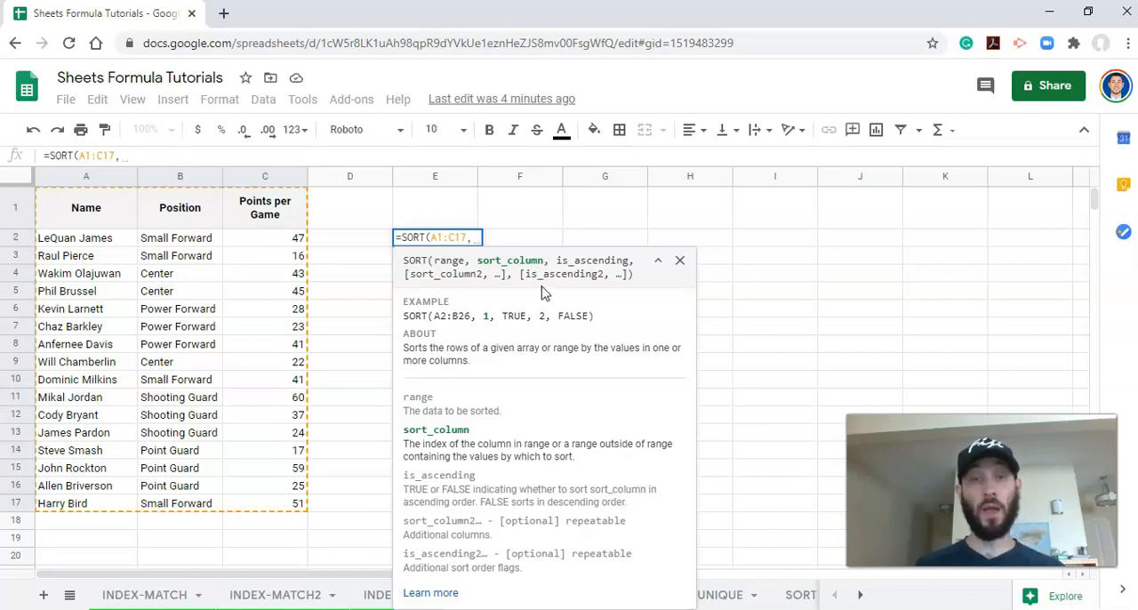
pyautogui.moveTo(604, 274)
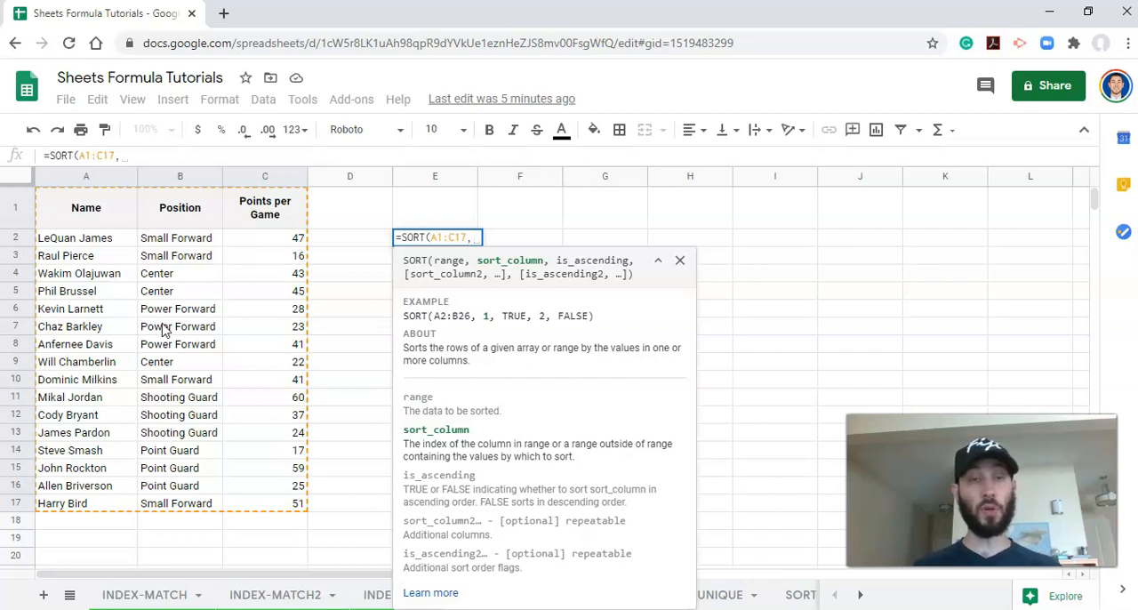
pyautogui.write('1')
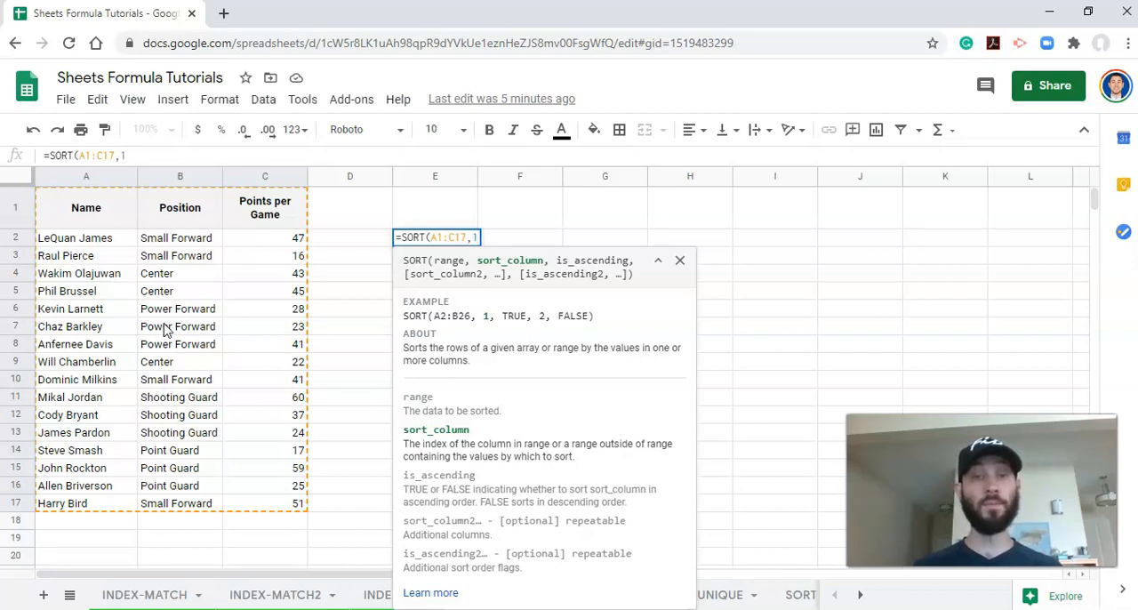
pyautogui.write(',')
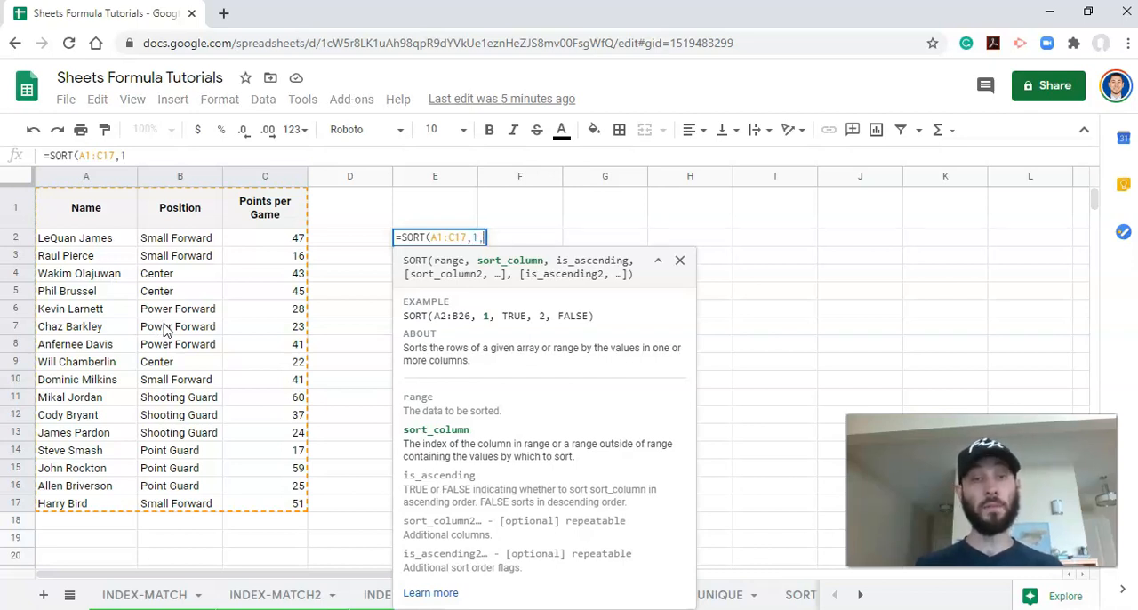
pyautogui.write(',')
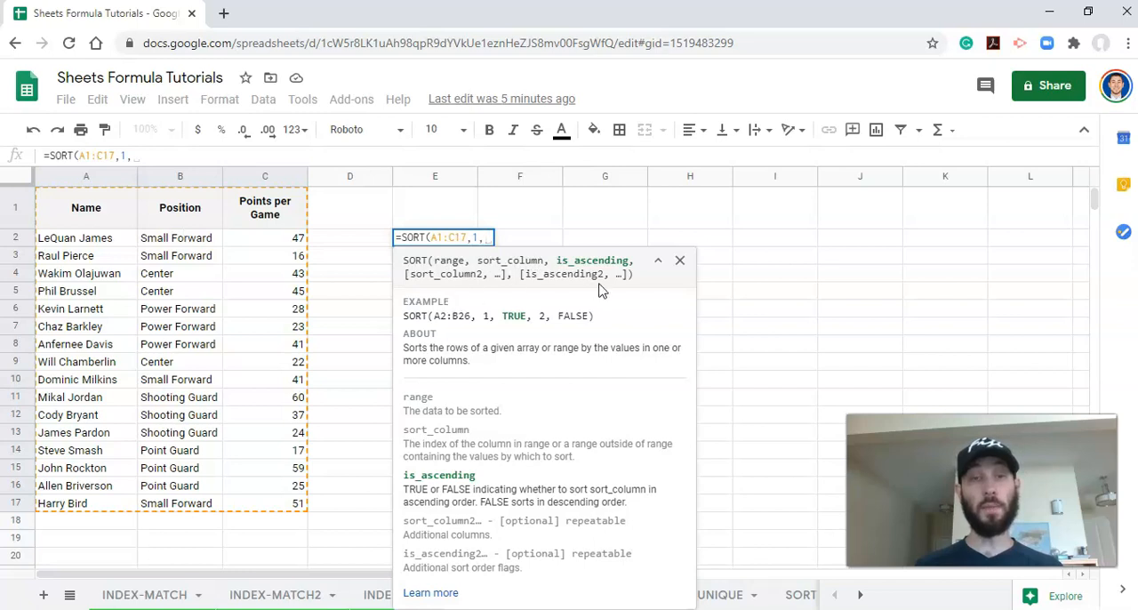
pyautogui.write('TRUE)')
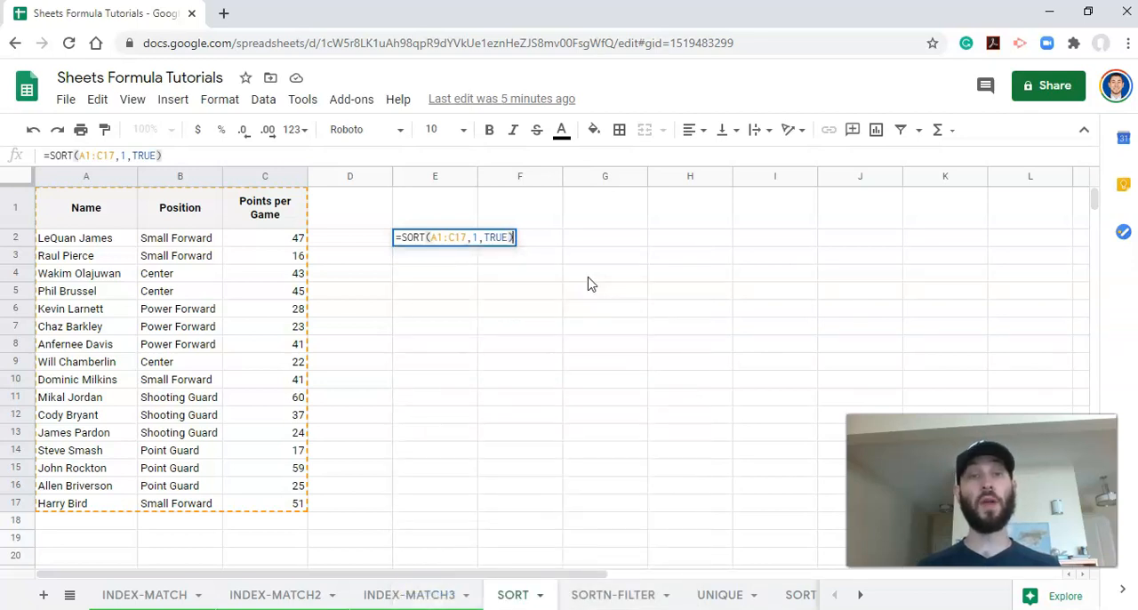
# Confirm the E2 formula, producing the alphabetical list with the header row mixed in
pyautogui.press('Enter')
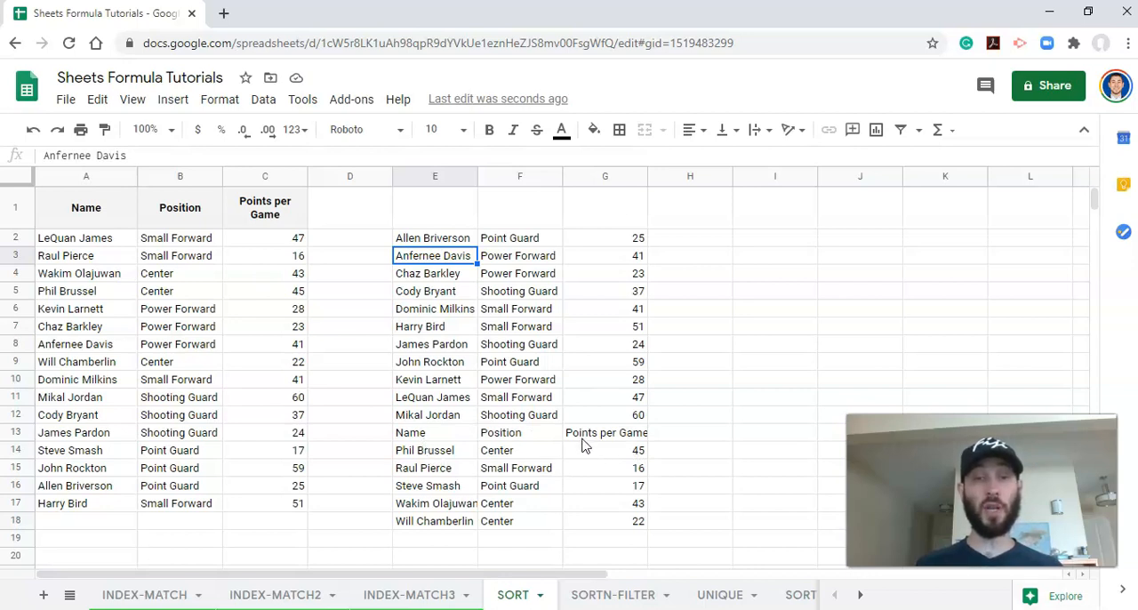
pyautogui.moveTo(473, 384)
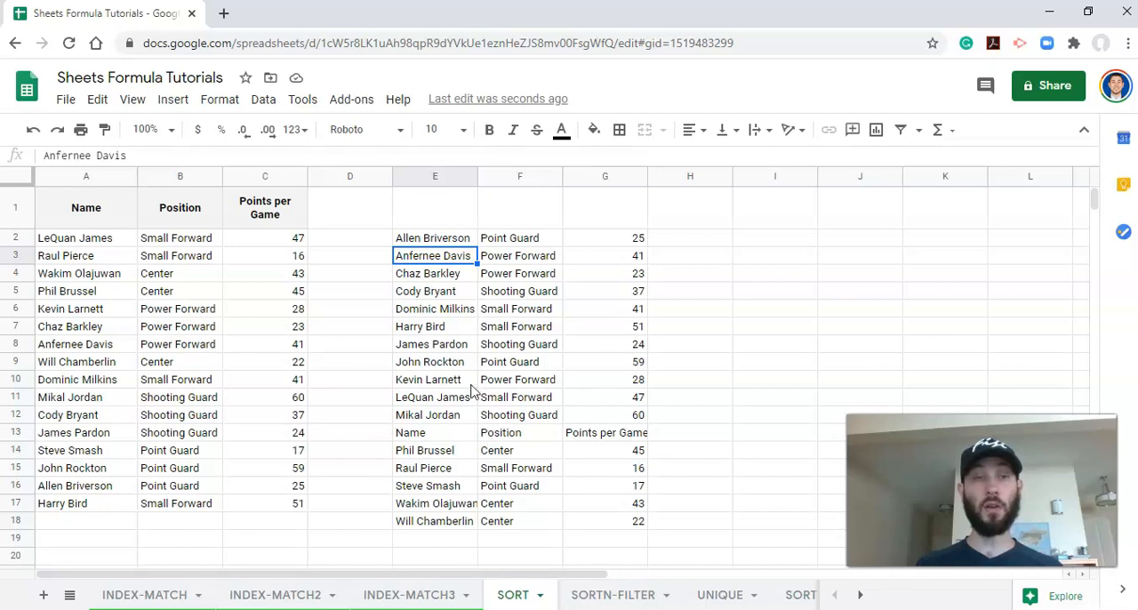
pyautogui.moveTo(478, 370)
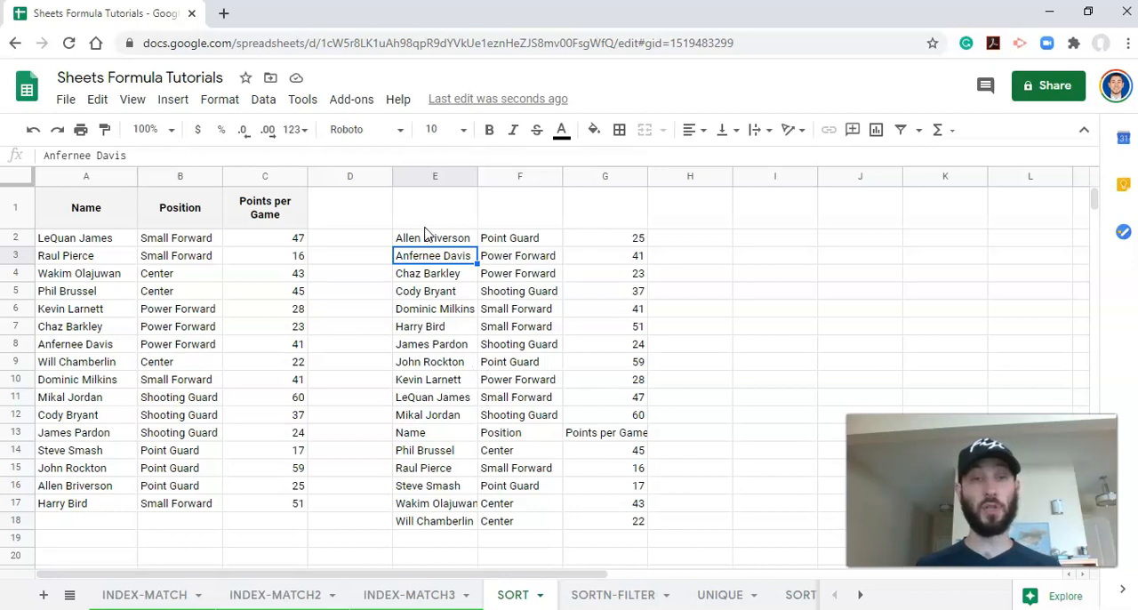
pyautogui.moveTo(430, 240)
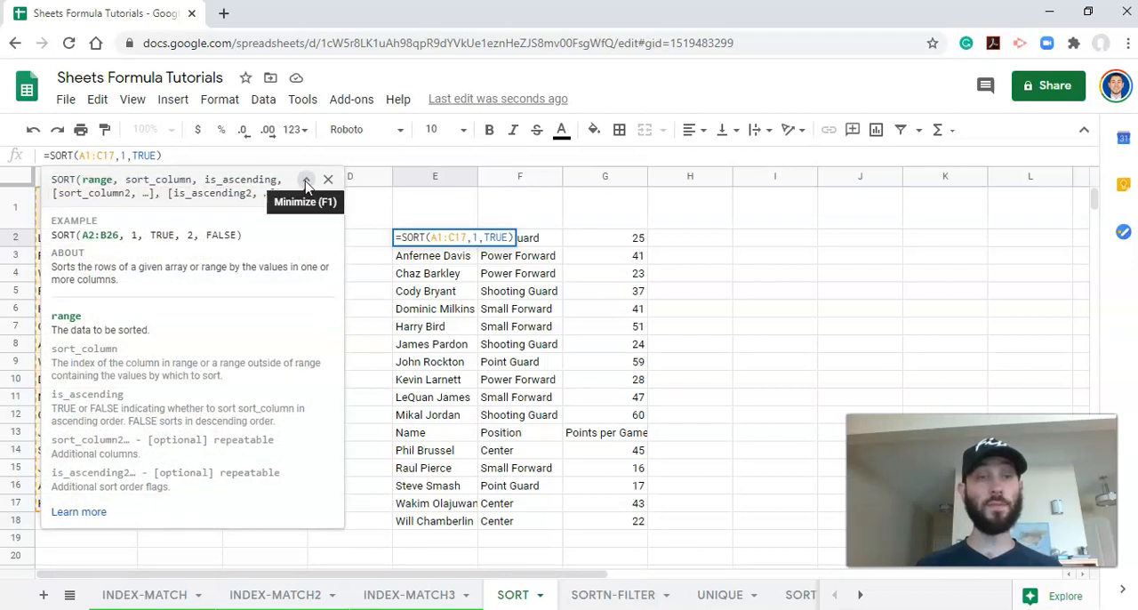
# Change the sort range to A2:C17 so the header row is excluded from the output
pyautogui.click(306, 178)
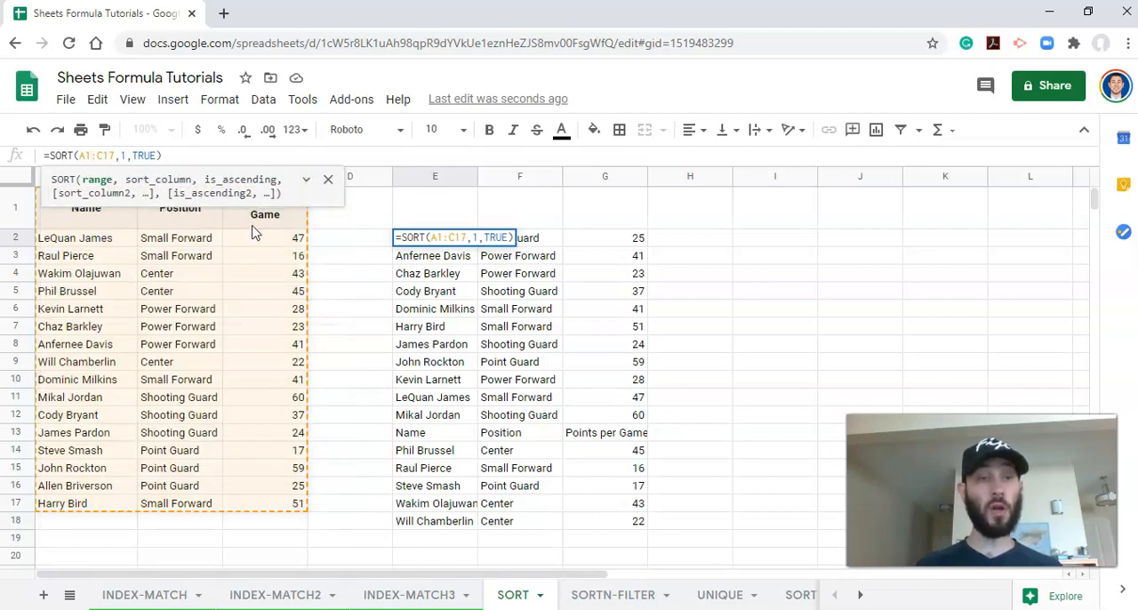
pyautogui.doubleClick(100, 153)
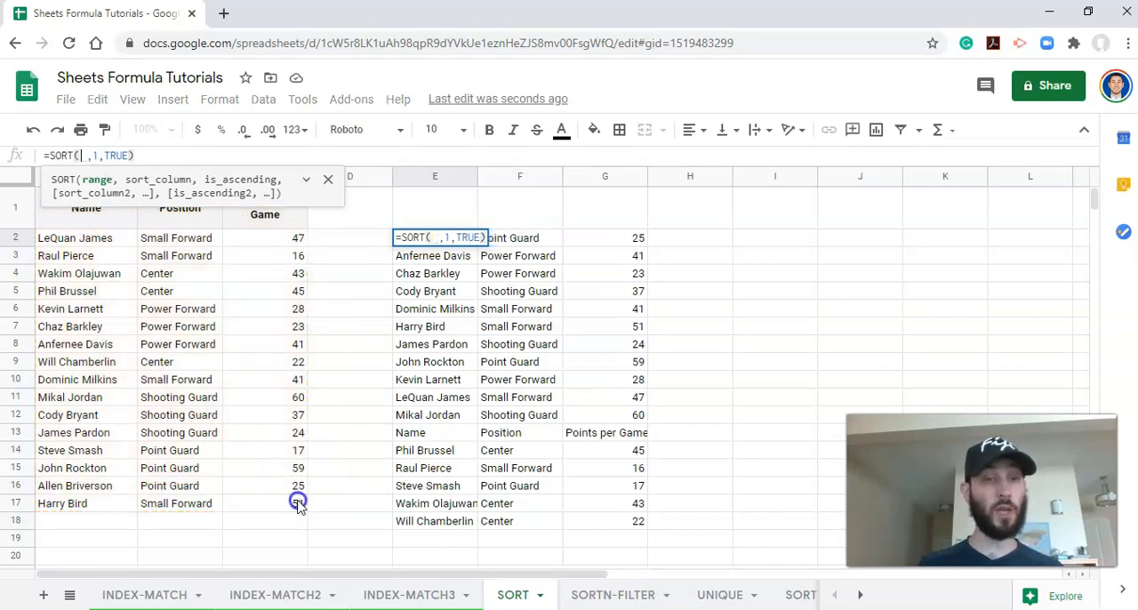
pyautogui.moveTo(85, 238); pyautogui.dragTo(263, 501)
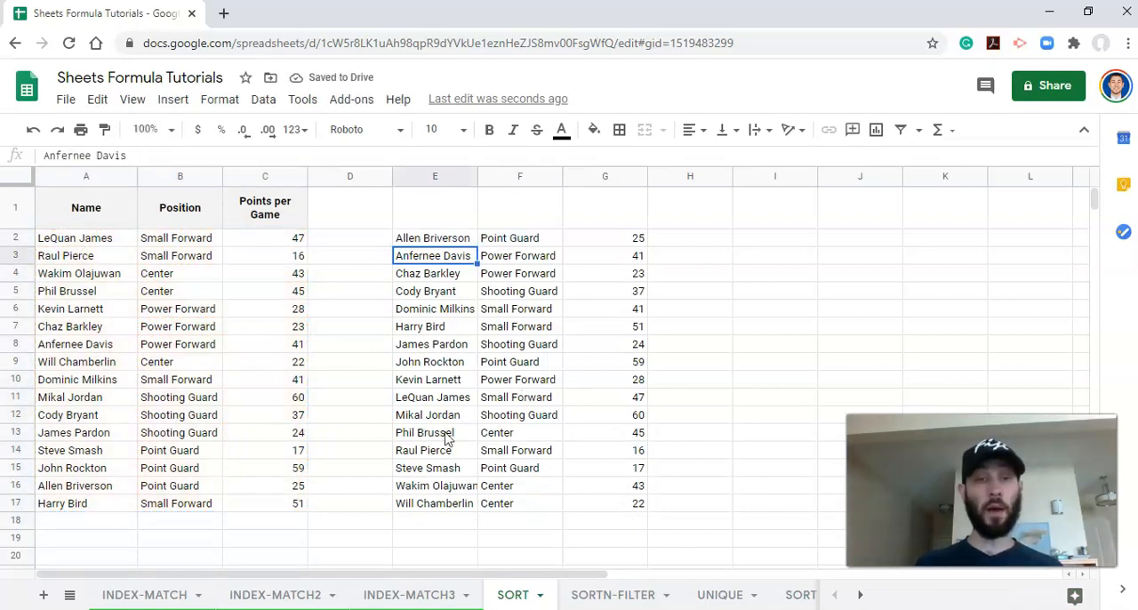
pyautogui.moveTo(626, 432)
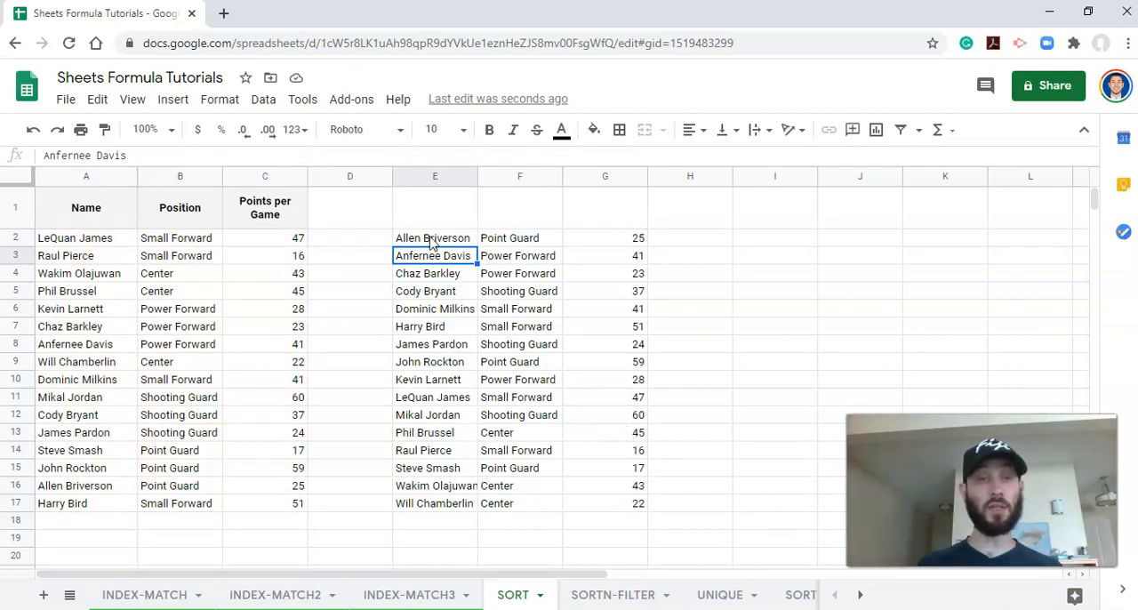
# Edit the E2 sort-column argument into a range reference, leaving an #N/A error
pyautogui.click(433, 238)
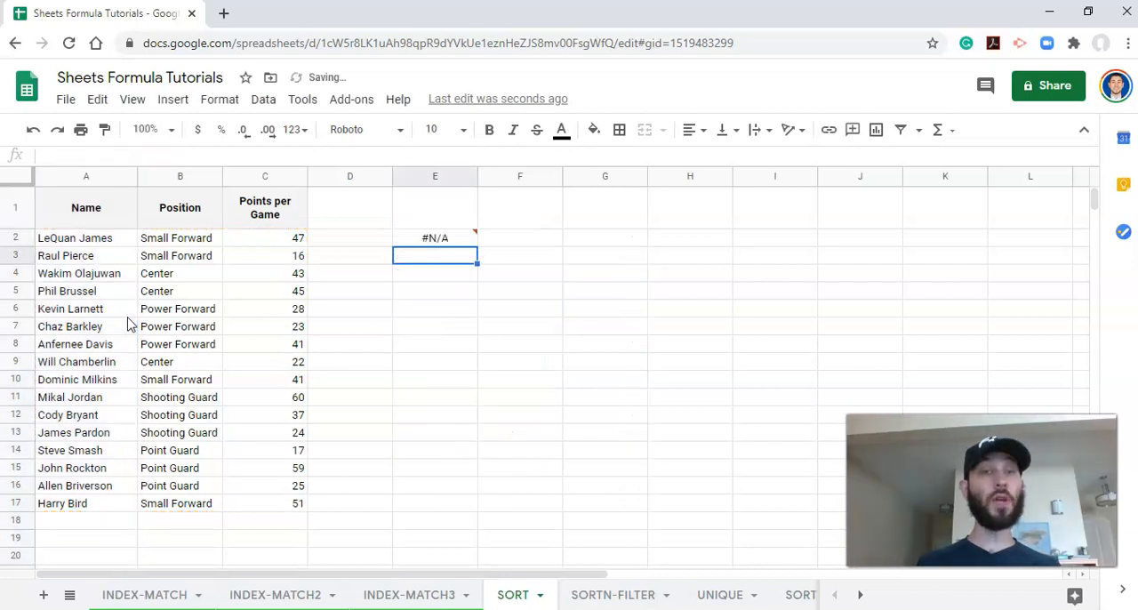
# Restore E2 to =SORT(A2:C17,1,TRUE) so the alphabetical player list returns
pyautogui.click(433, 238)
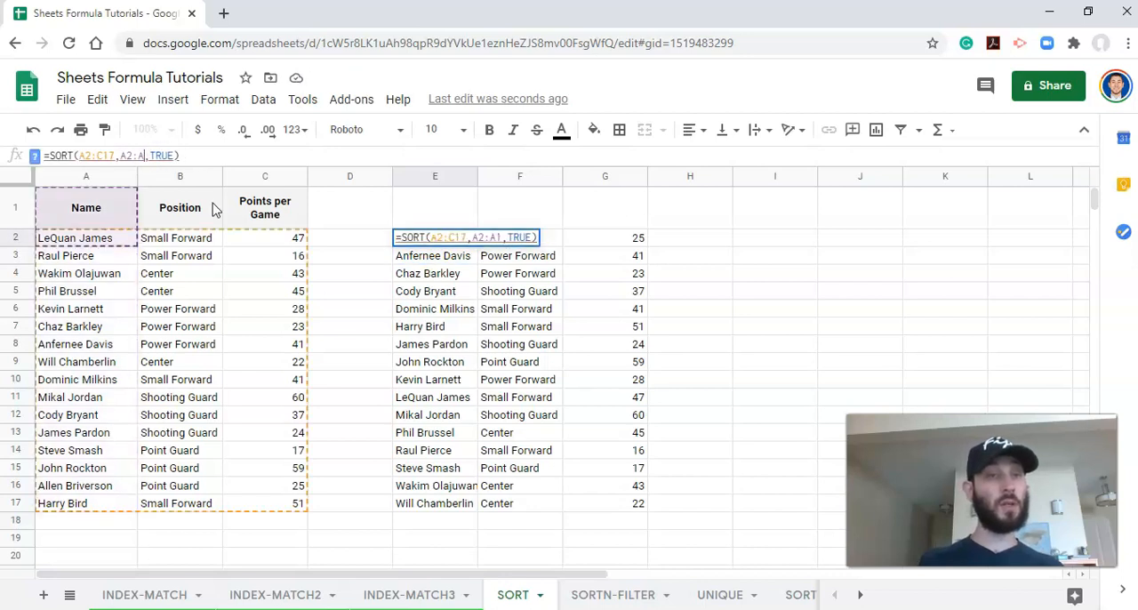
pyautogui.click(434, 256)
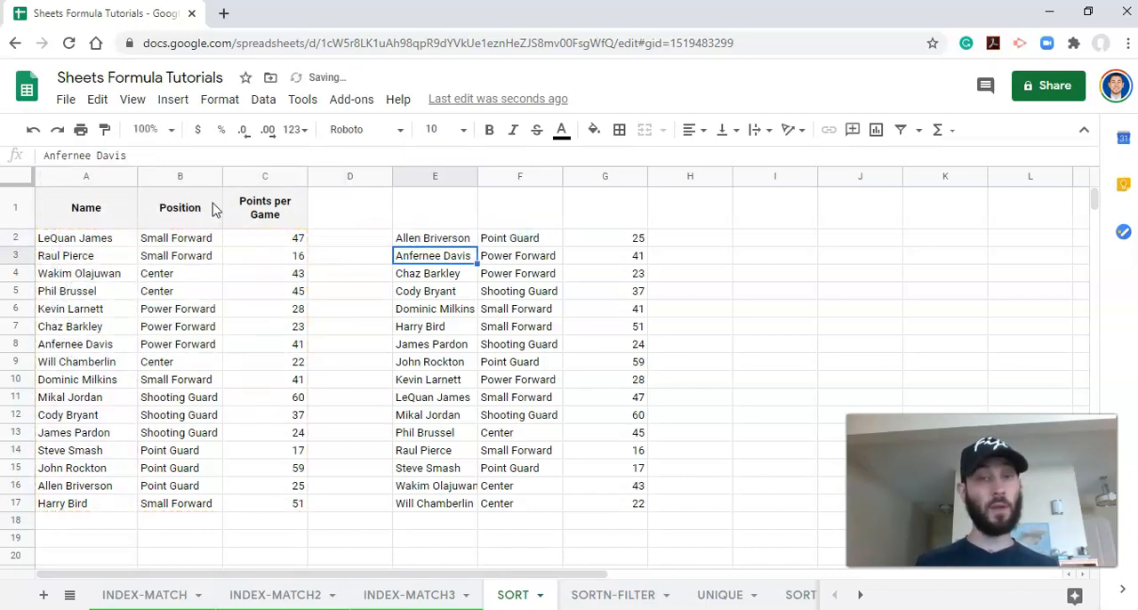
pyautogui.moveTo(453, 274)
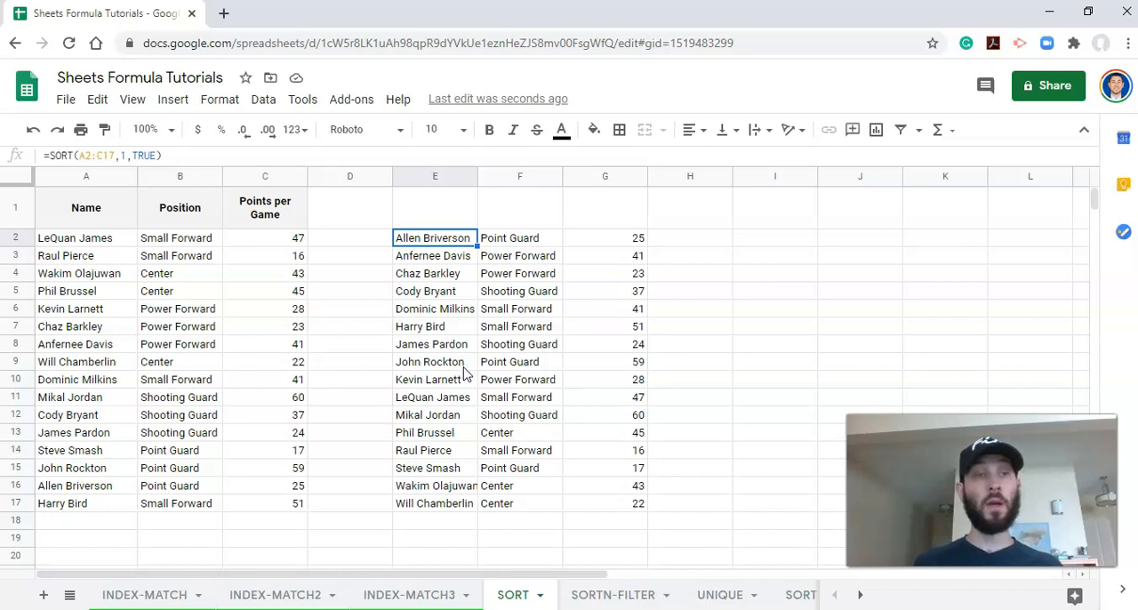
pyautogui.moveTo(413, 222)
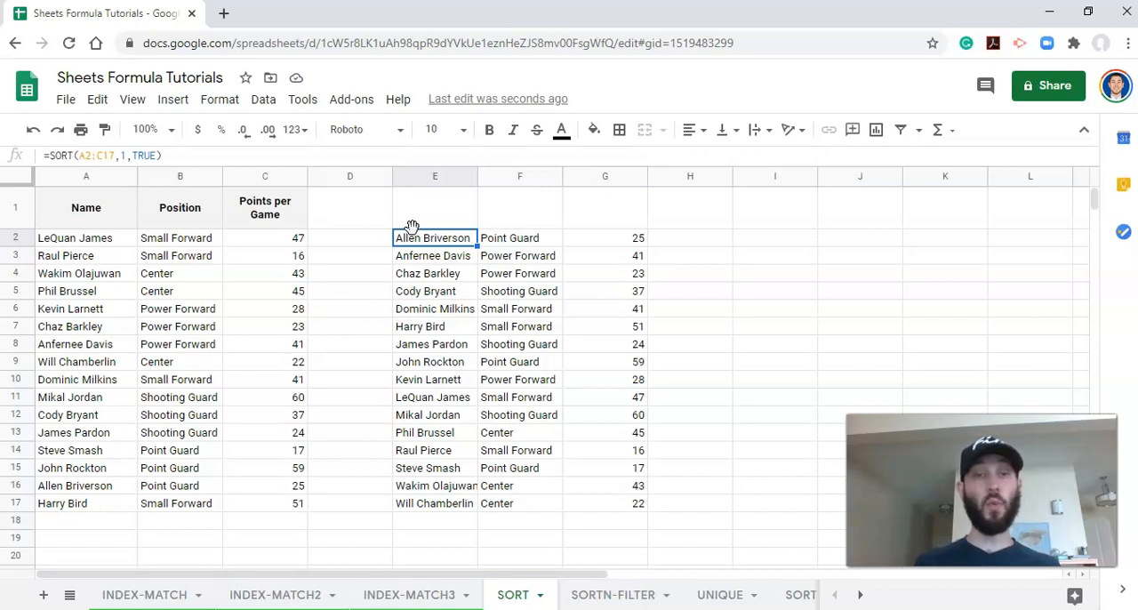
pyautogui.moveTo(530, 256)
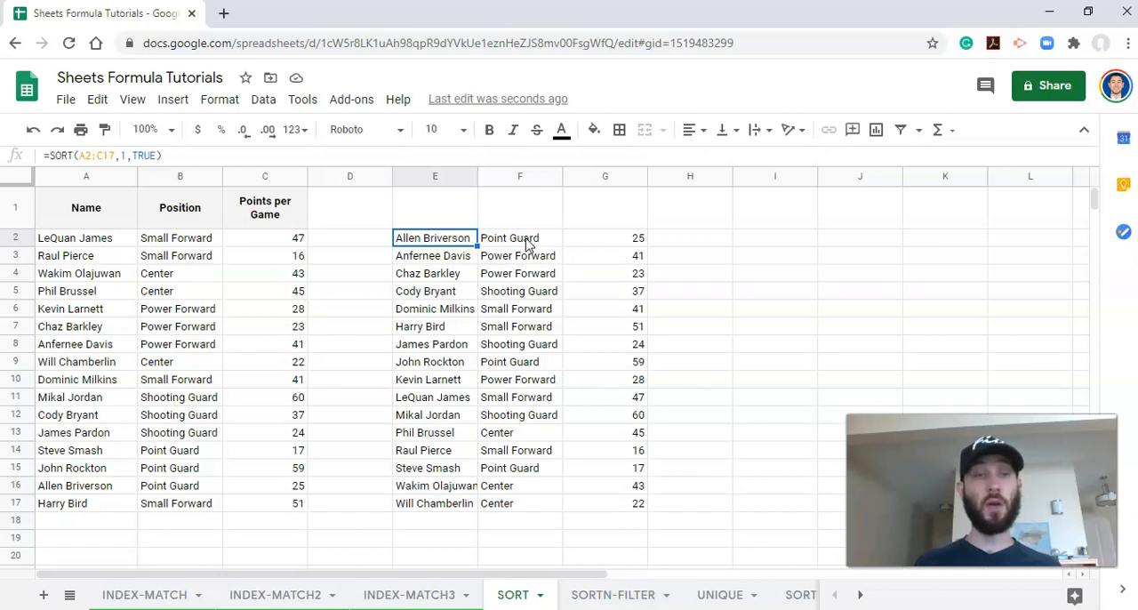
pyautogui.moveTo(187, 245)
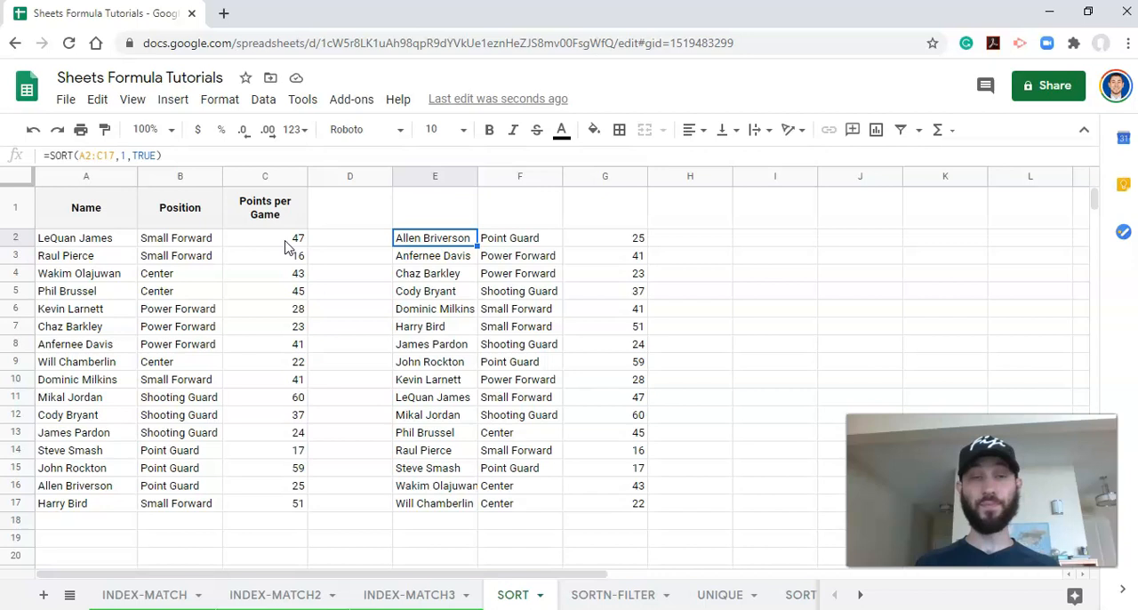
pyautogui.moveTo(405, 249)
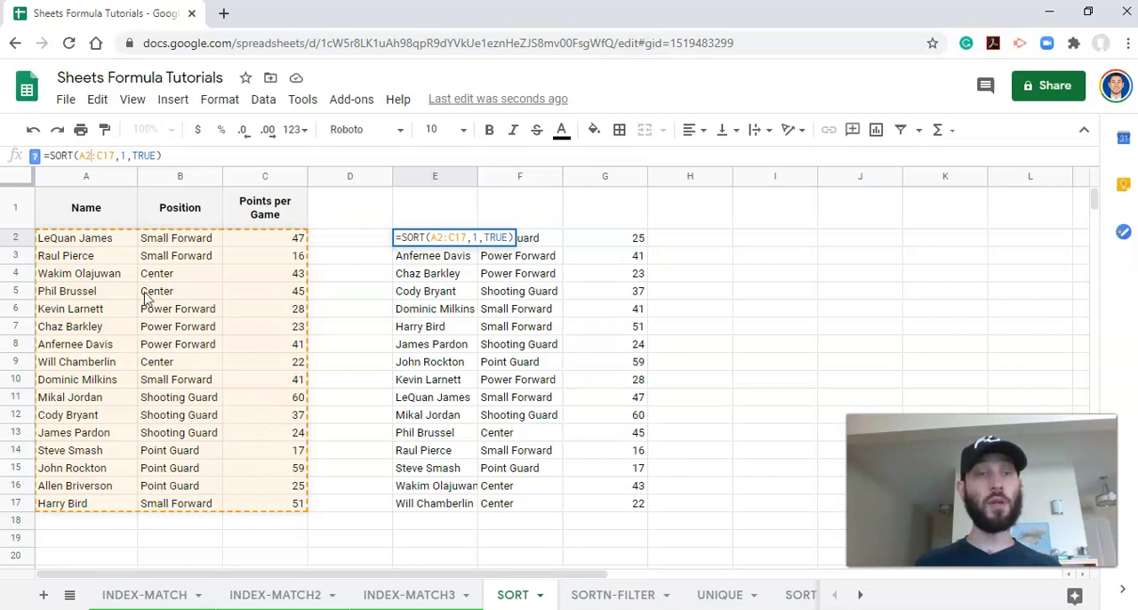
pyautogui.moveTo(274, 249)
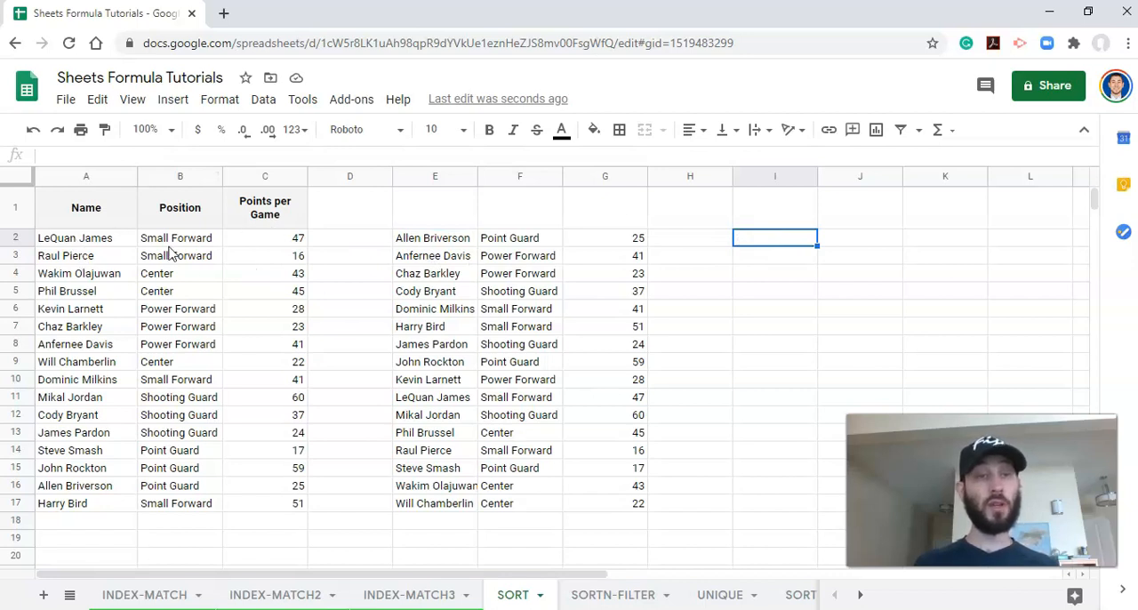
# Build the combined range {A2:A17,C2:C17} of names and points inside a SORT in I2
pyautogui.write('=SORT(')
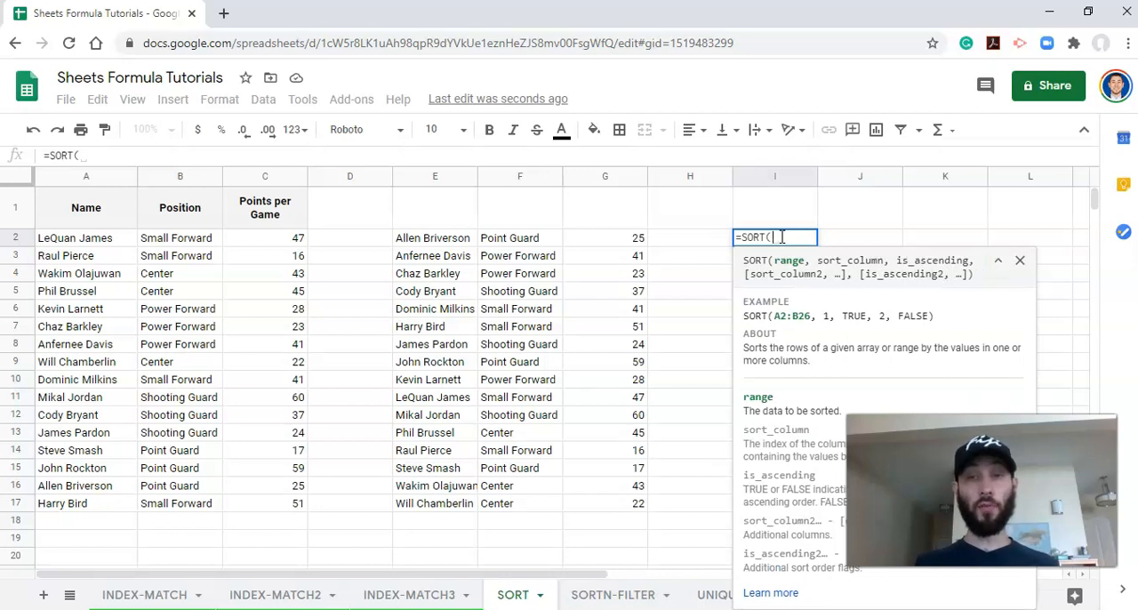
pyautogui.write('{')
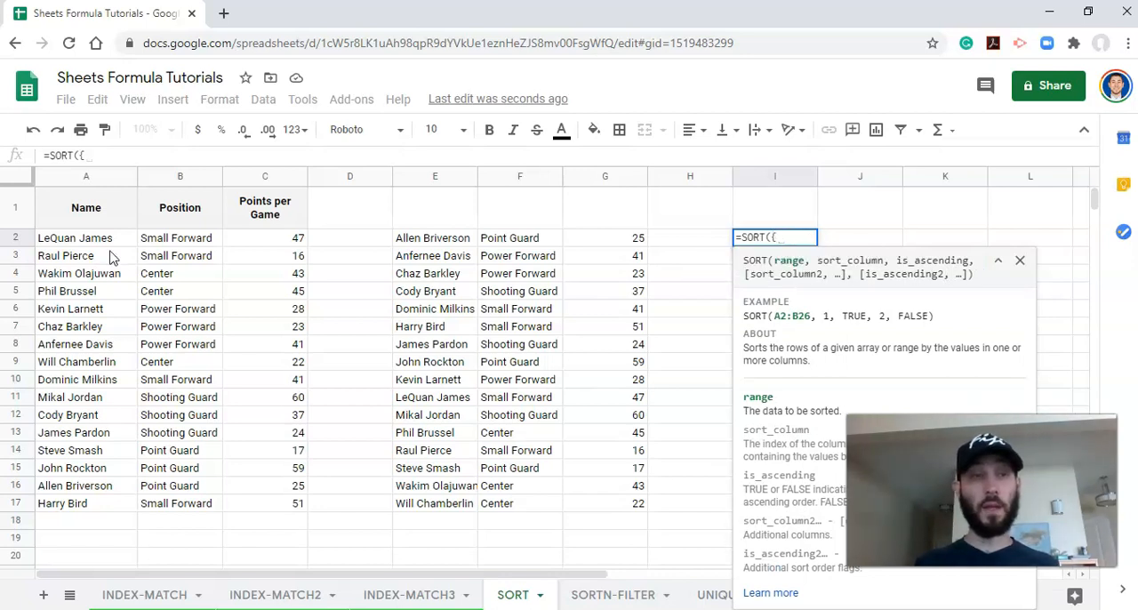
pyautogui.moveTo(86, 239); pyautogui.dragTo(85, 485)
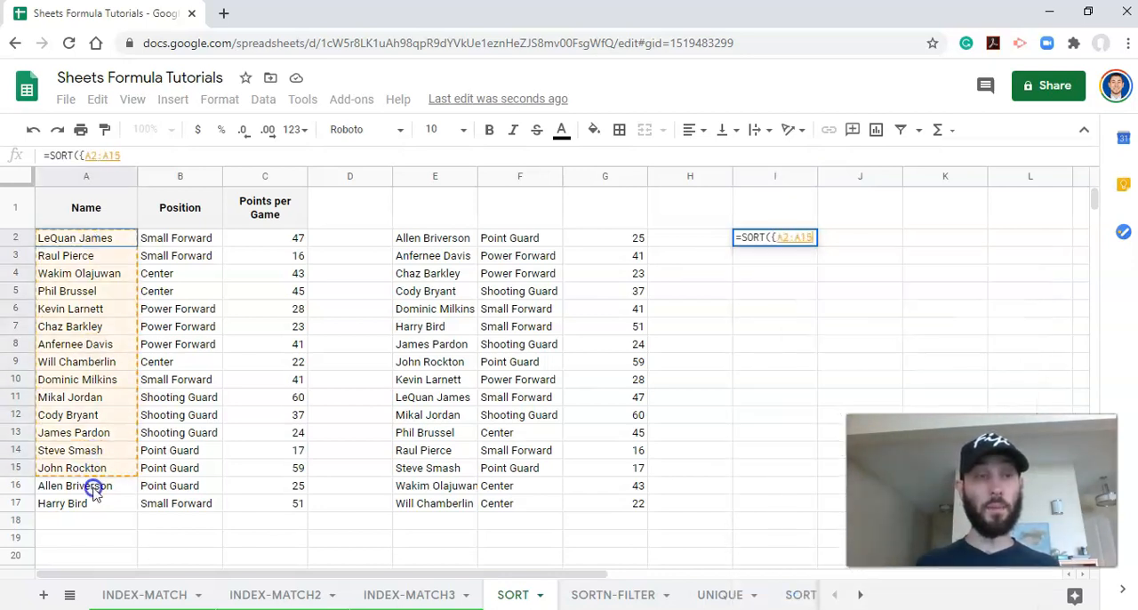
pyautogui.moveTo(85, 485); pyautogui.dragTo(86, 503)
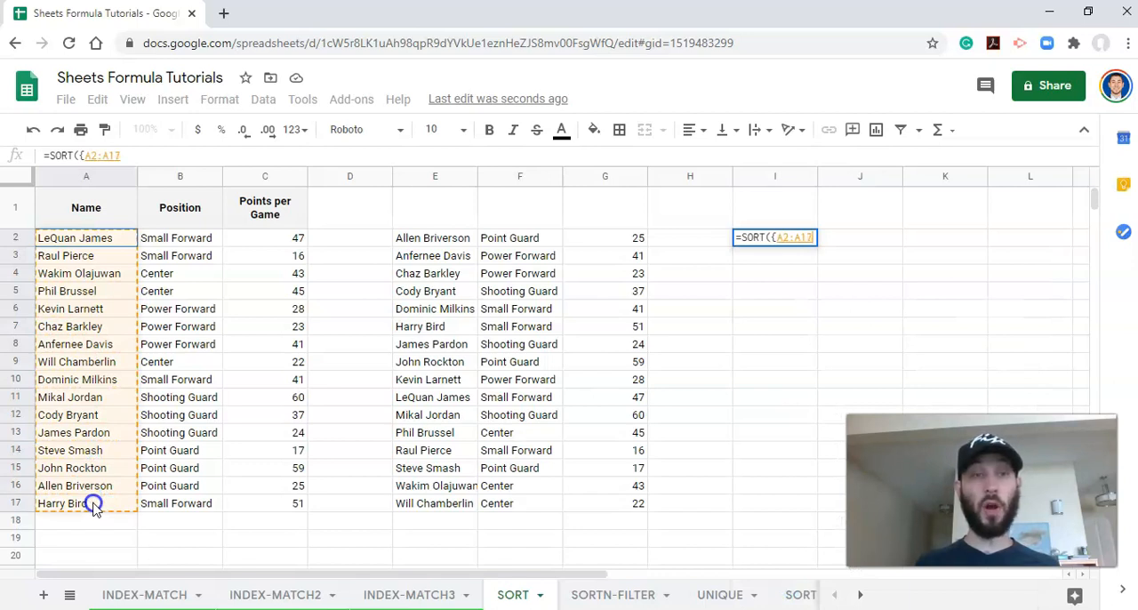
pyautogui.click(107, 157)
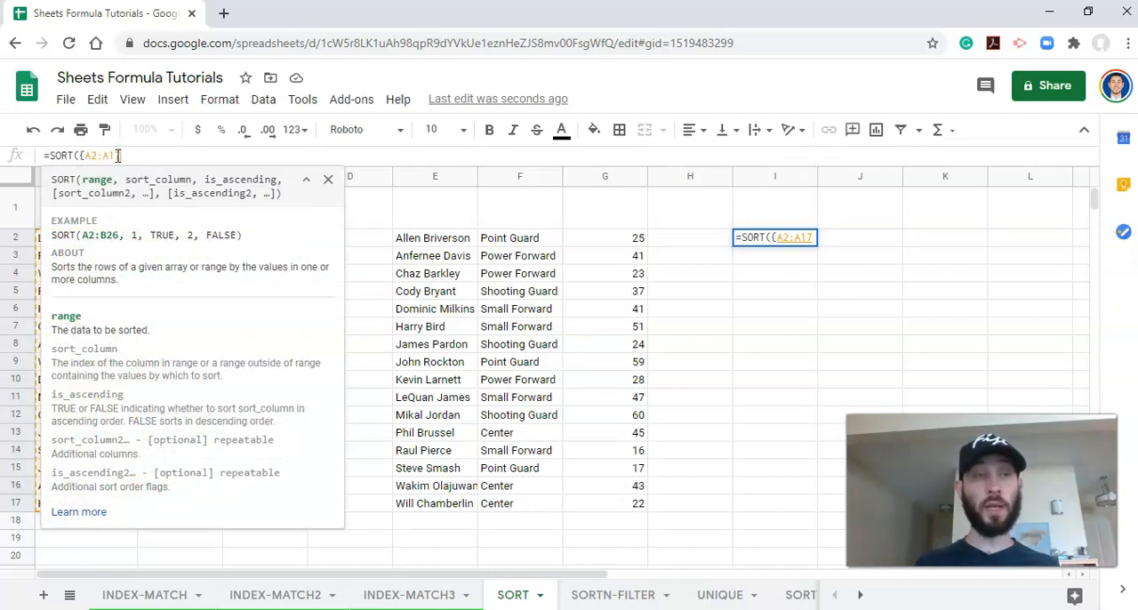
pyautogui.write(',')
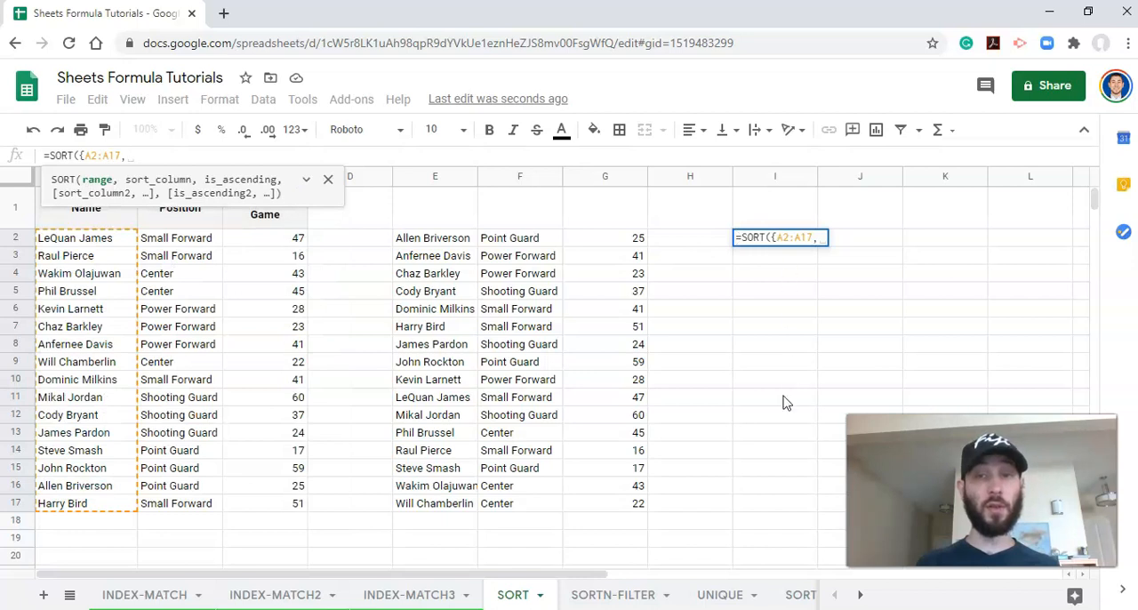
pyautogui.moveTo(696, 393)
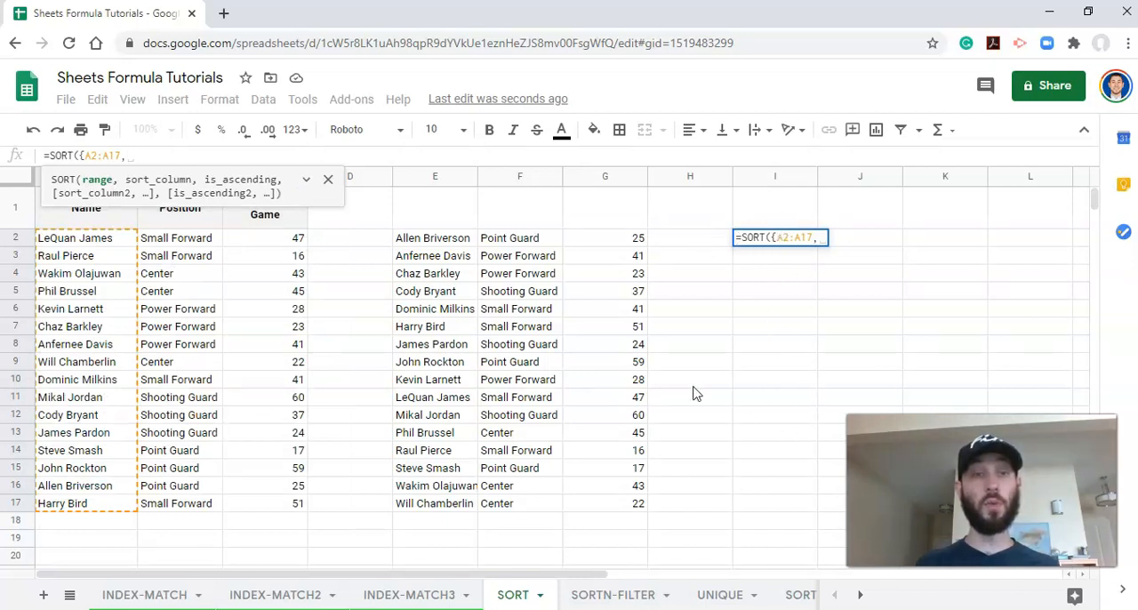
pyautogui.moveTo(263, 238); pyautogui.dragTo(285, 486)
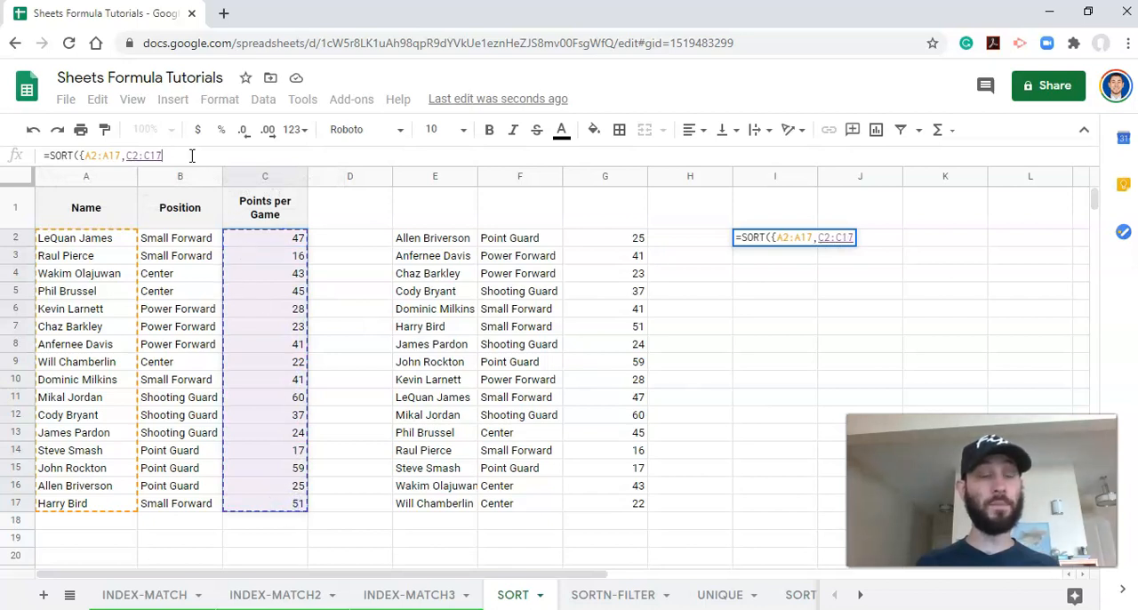
pyautogui.write('}')
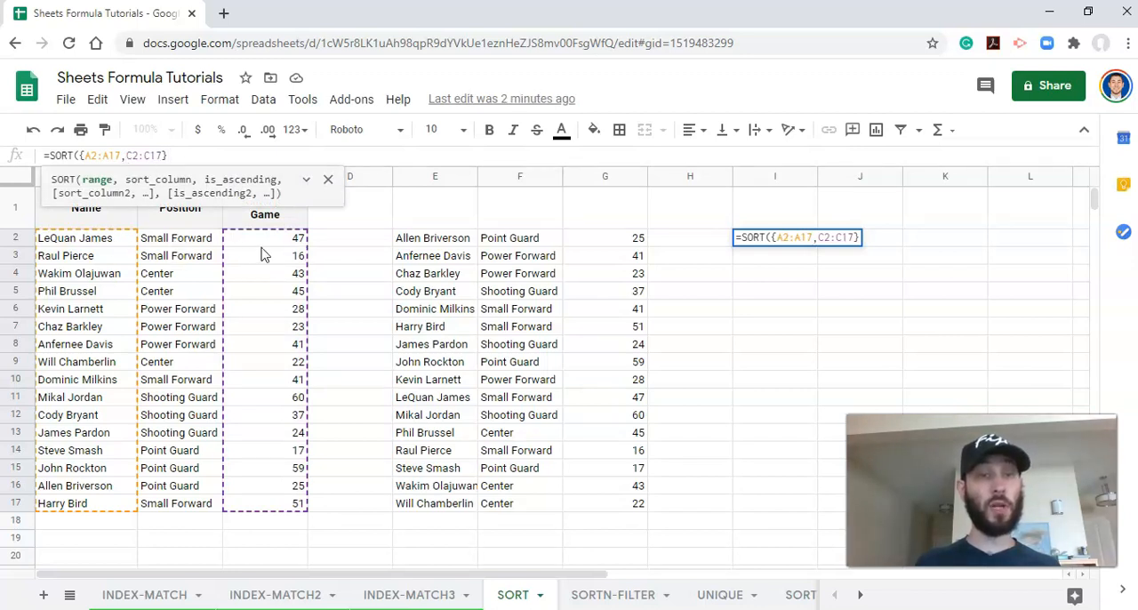
pyautogui.moveTo(294, 264)
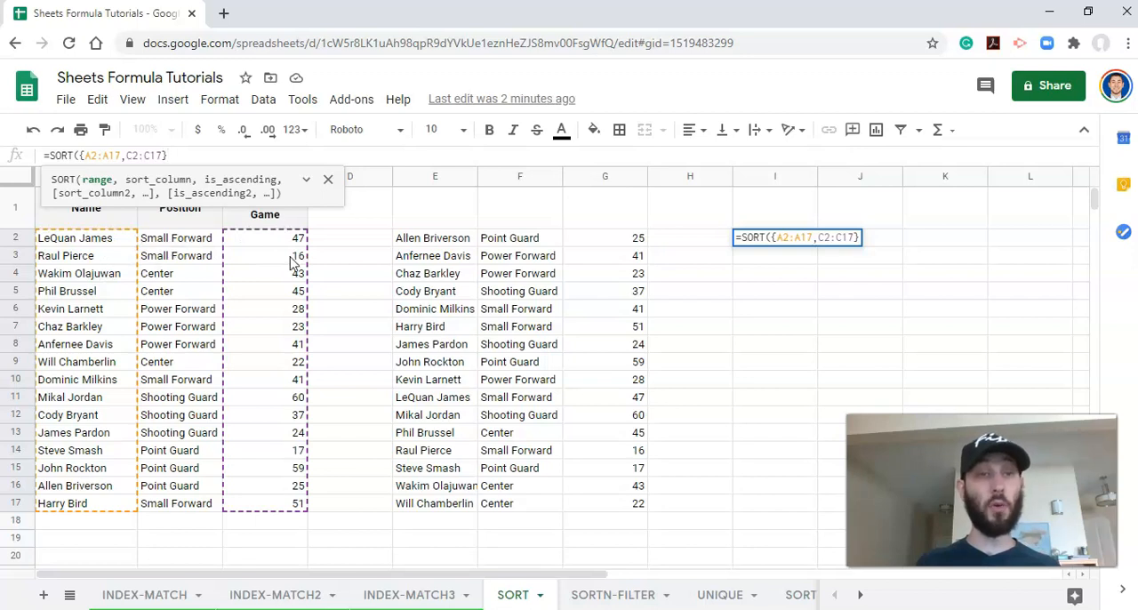
# Finish I2 as =SORT({A2:A17,C2:C17},1,TRUE), sorting names alphabetically with points
pyautogui.write(',')
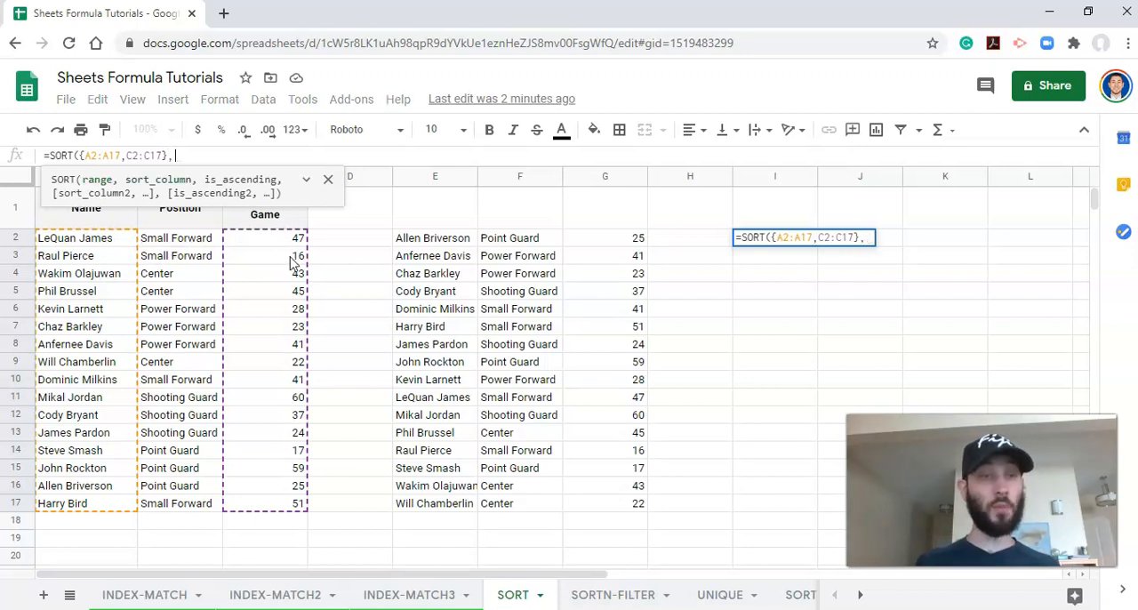
pyautogui.moveTo(217, 230)
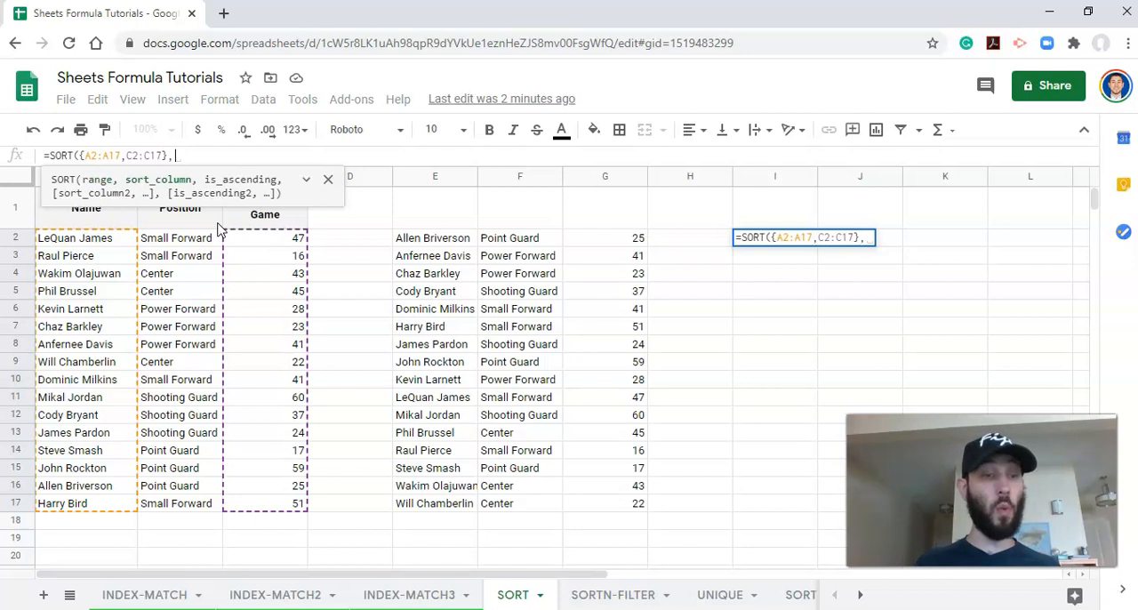
pyautogui.write('1')
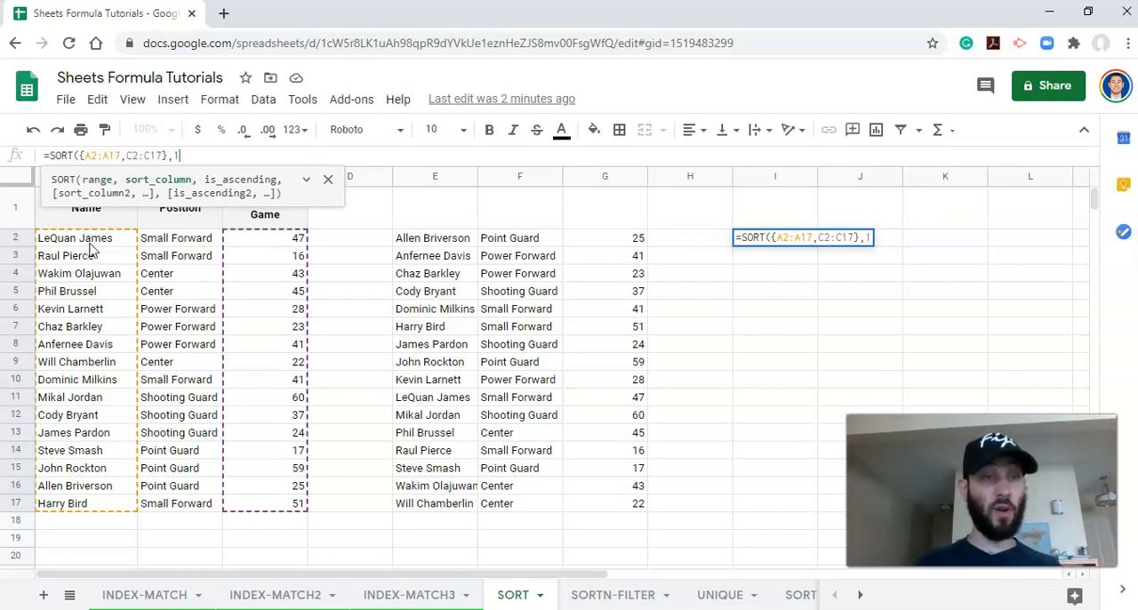
pyautogui.moveTo(295, 251)
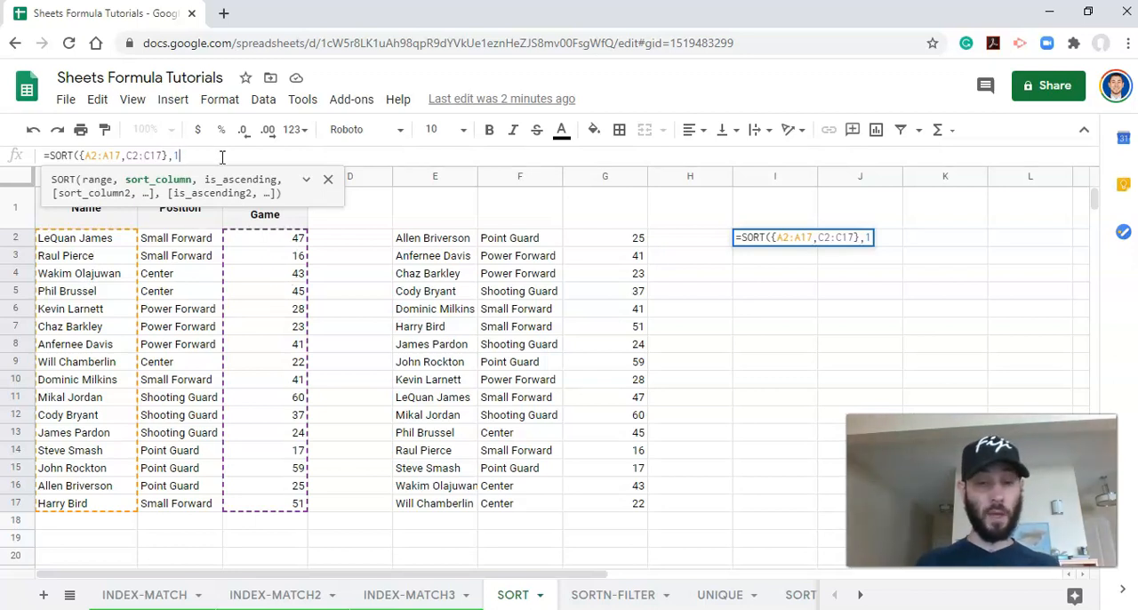
pyautogui.write(',TRUE)')
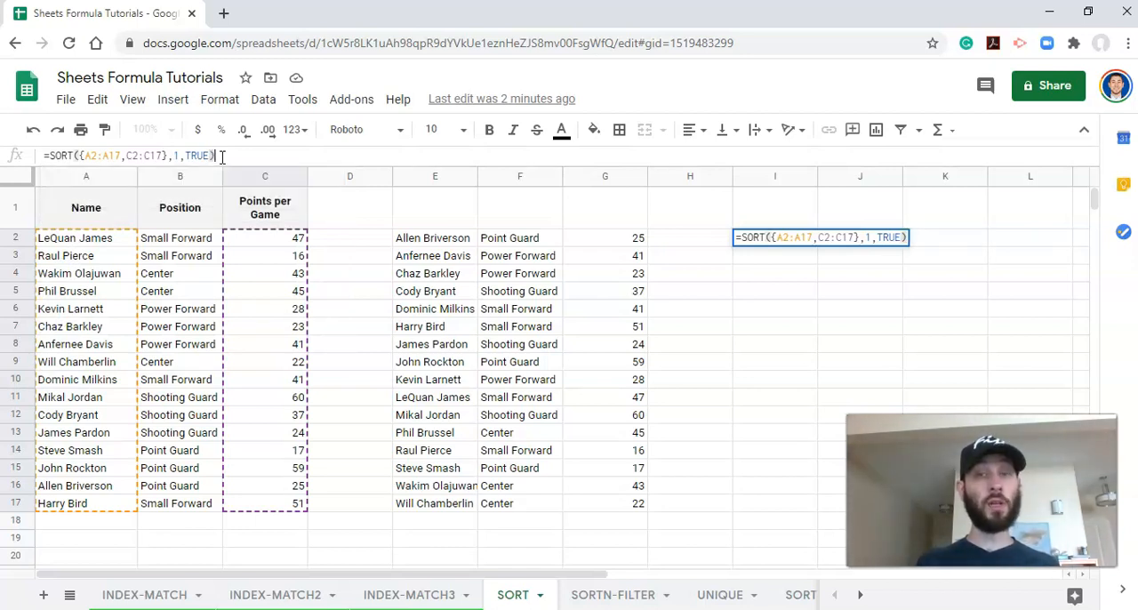
pyautogui.press('Enter')
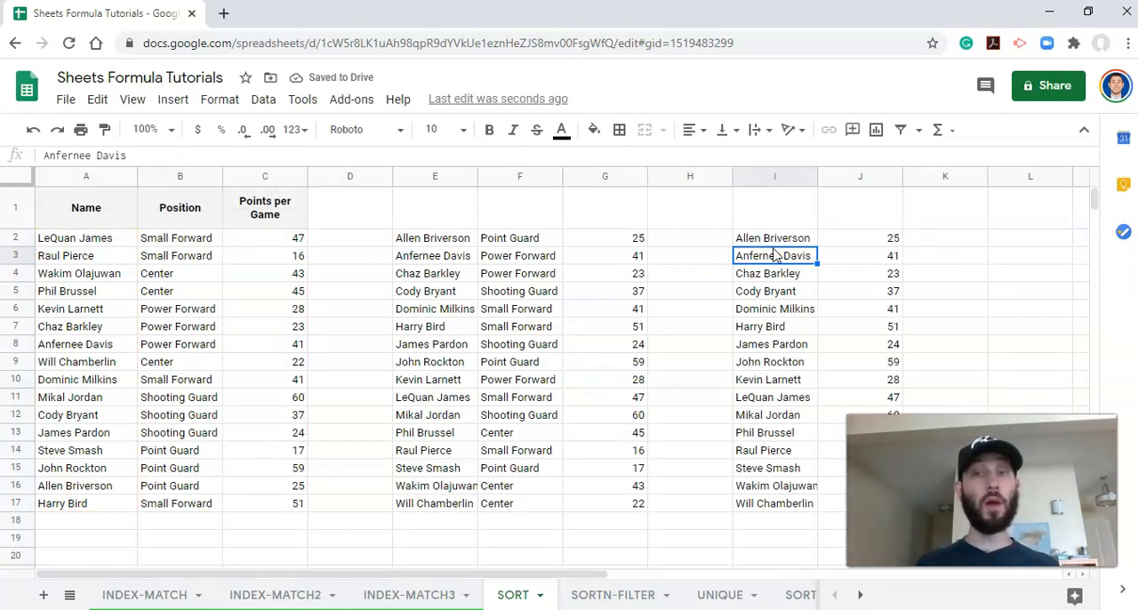
pyautogui.moveTo(852, 245)
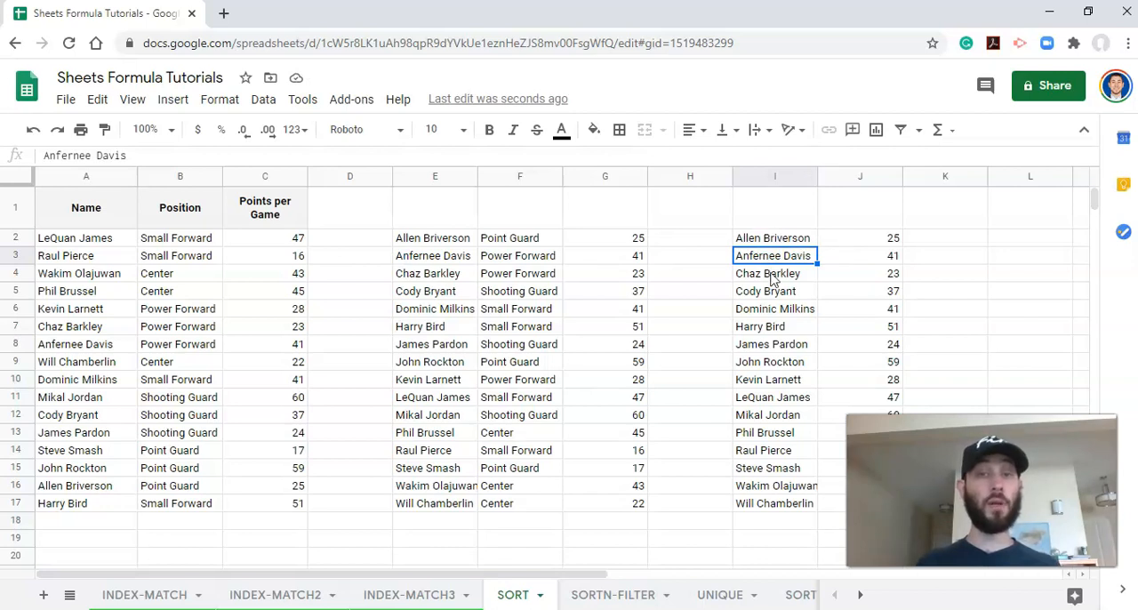
# Change the I2 sort column from 1 to 2 so rows order by points ascending
pyautogui.click(773, 238)
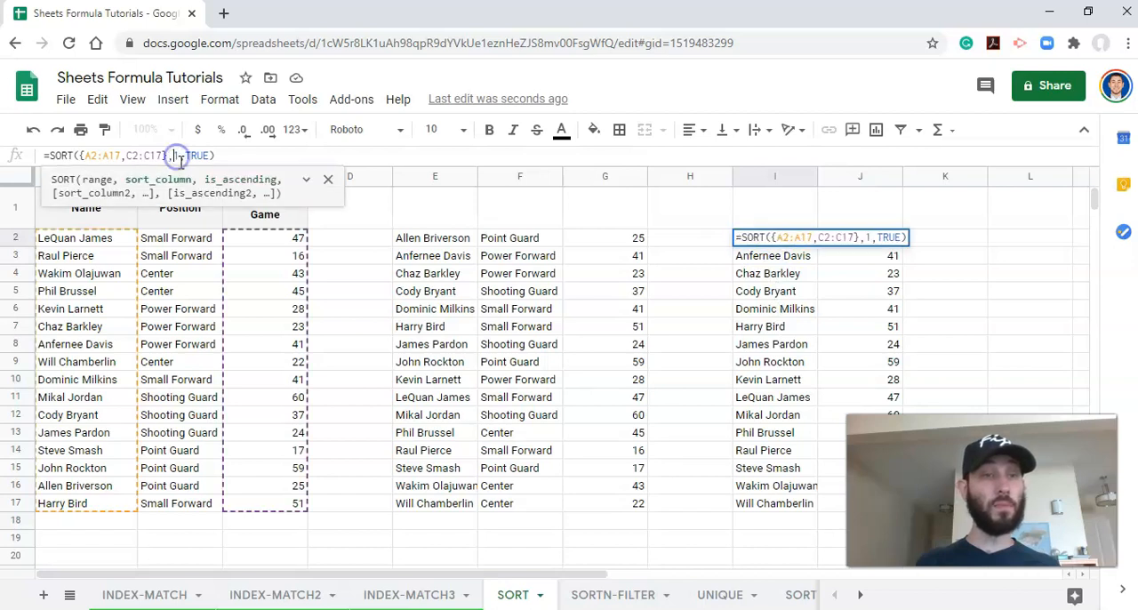
pyautogui.write('2')
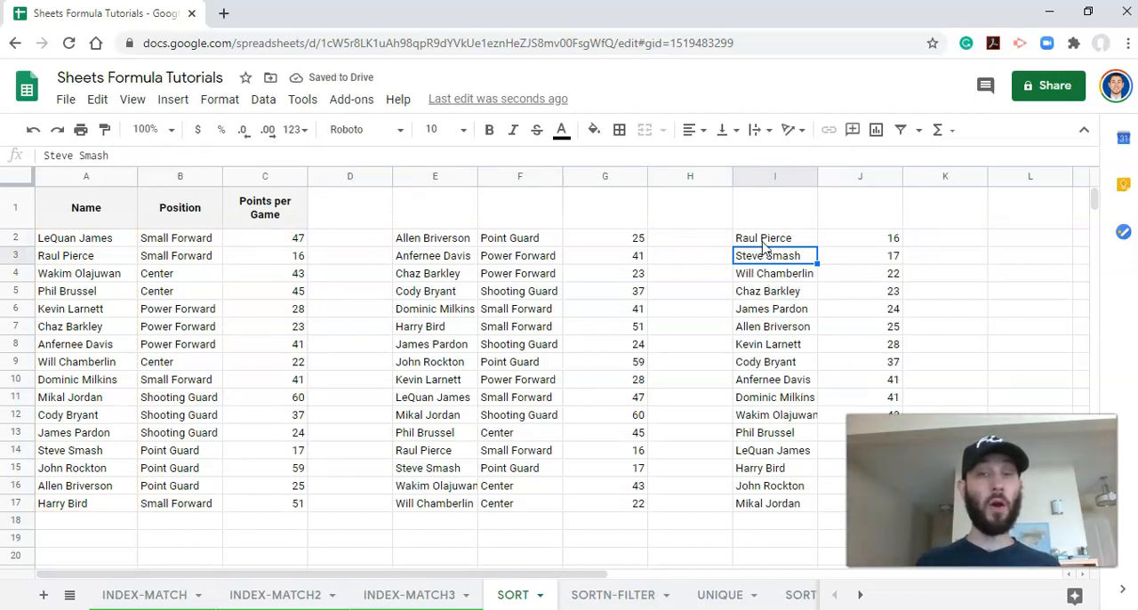
pyautogui.click(773, 239)
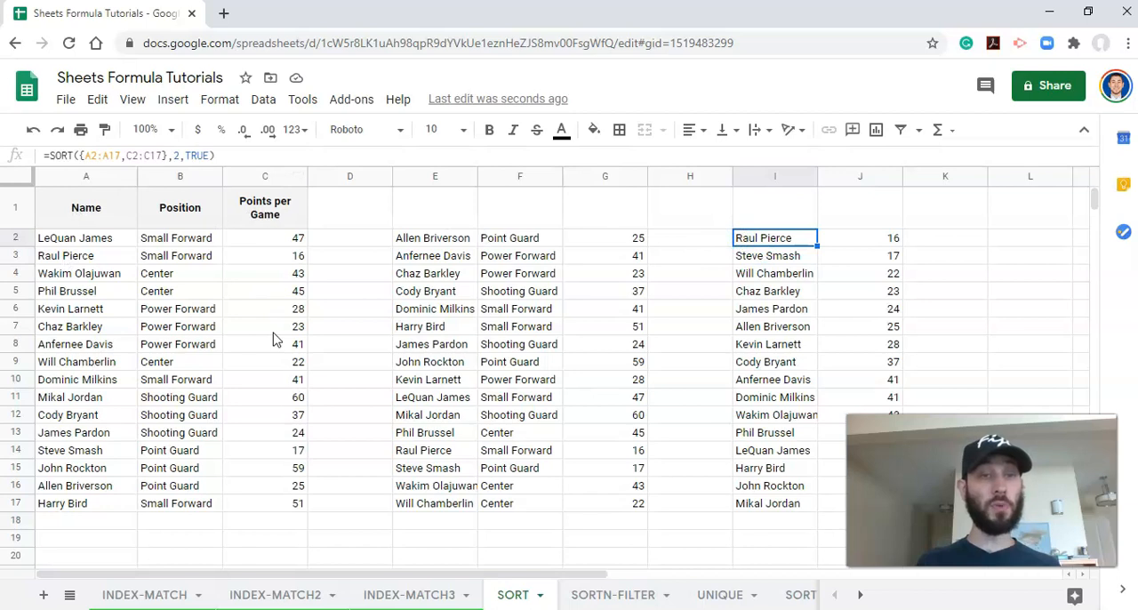
pyautogui.moveTo(874, 240)
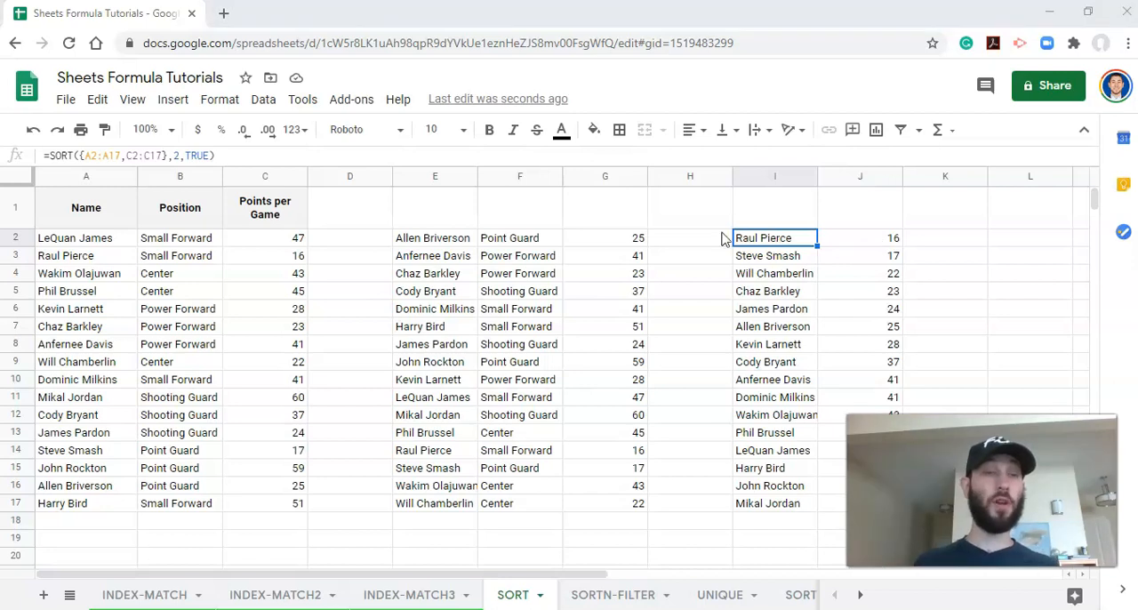
pyautogui.moveTo(775, 258)
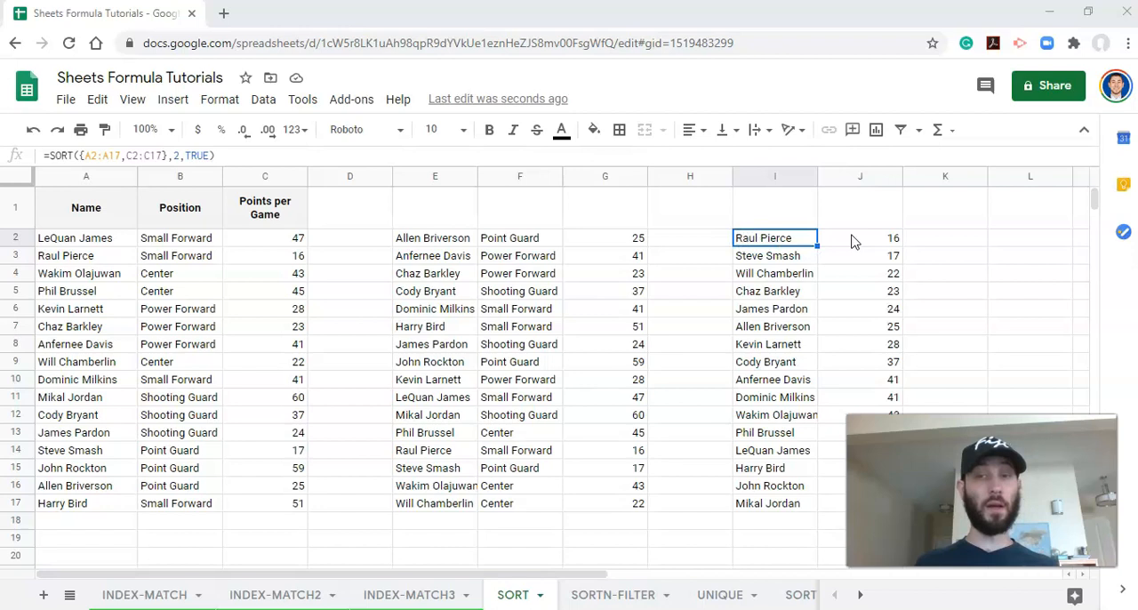
# Replace TRUE with FALSE in I2 so players list from highest points down
pyautogui.click(859, 238)
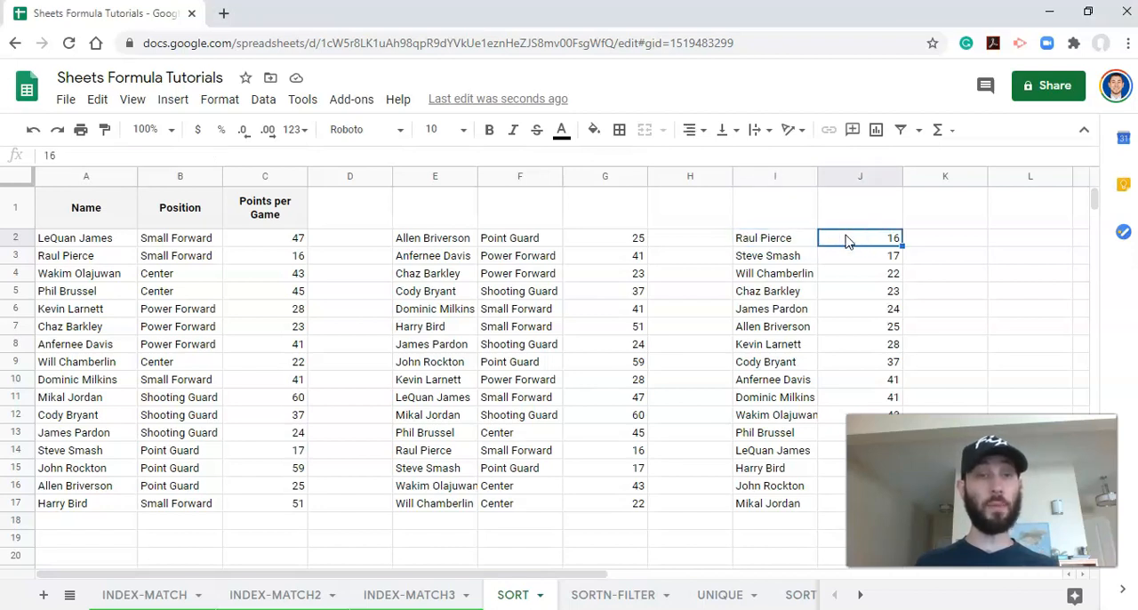
pyautogui.doubleClick(859, 238)
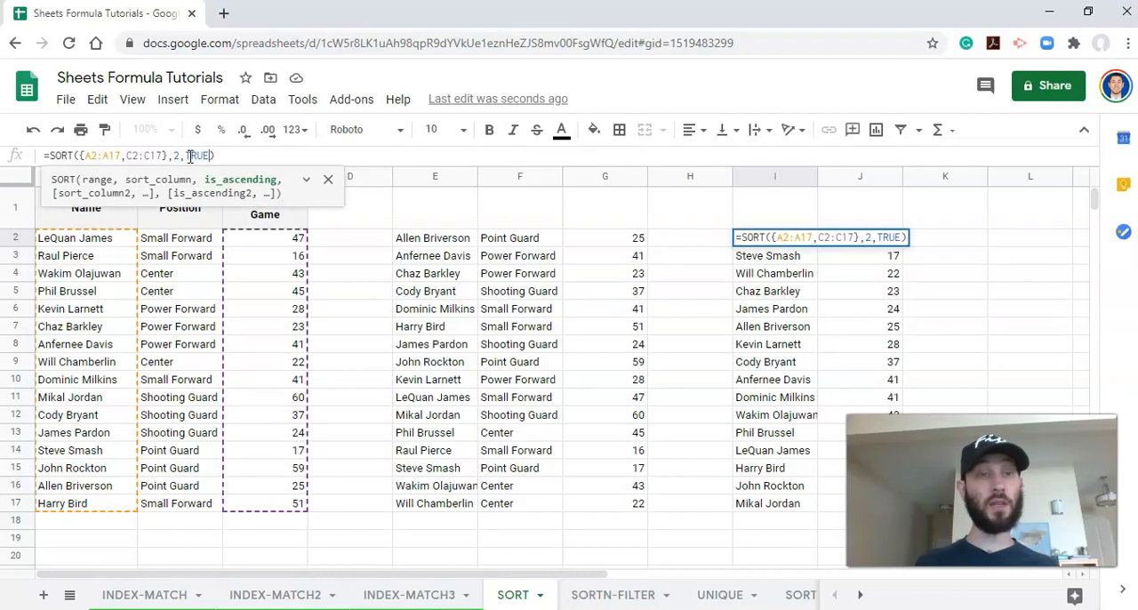
pyautogui.doubleClick(196, 155)
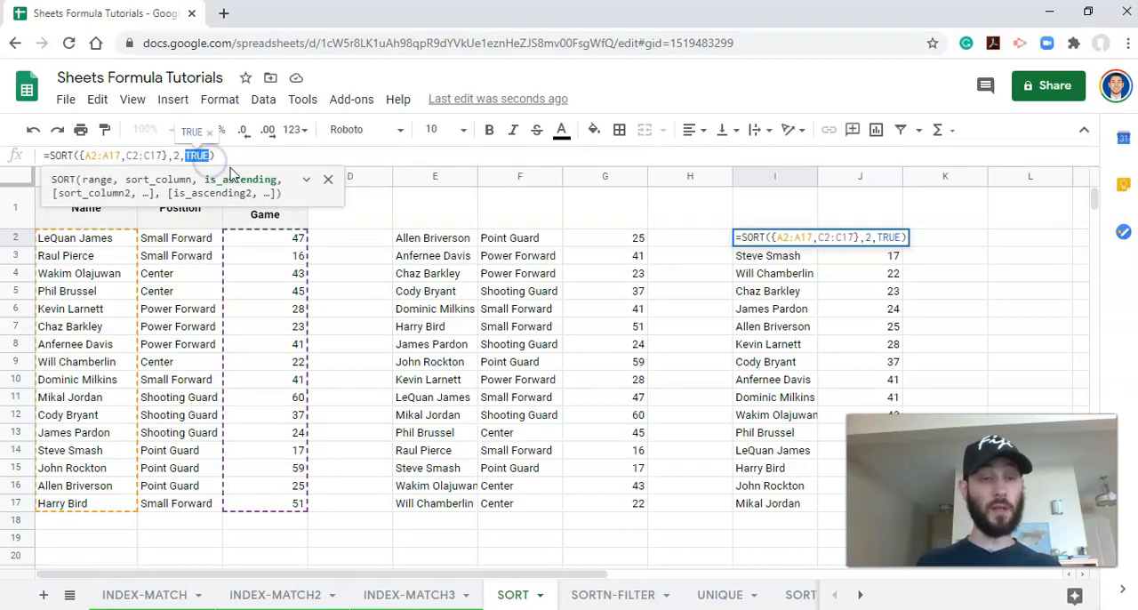
pyautogui.write('FALSE')
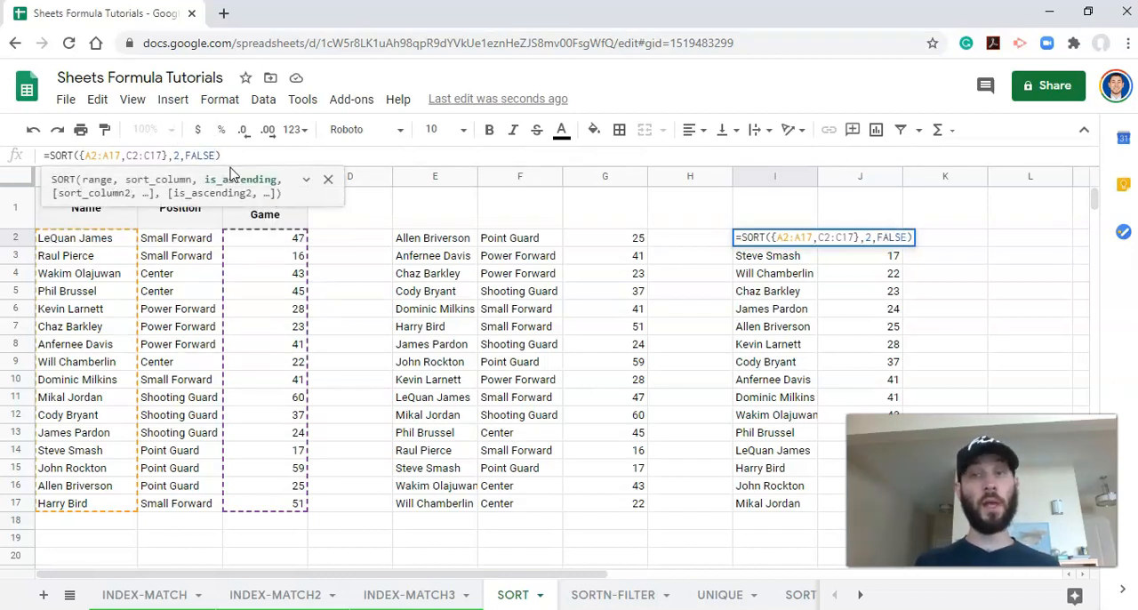
pyautogui.press('Enter')
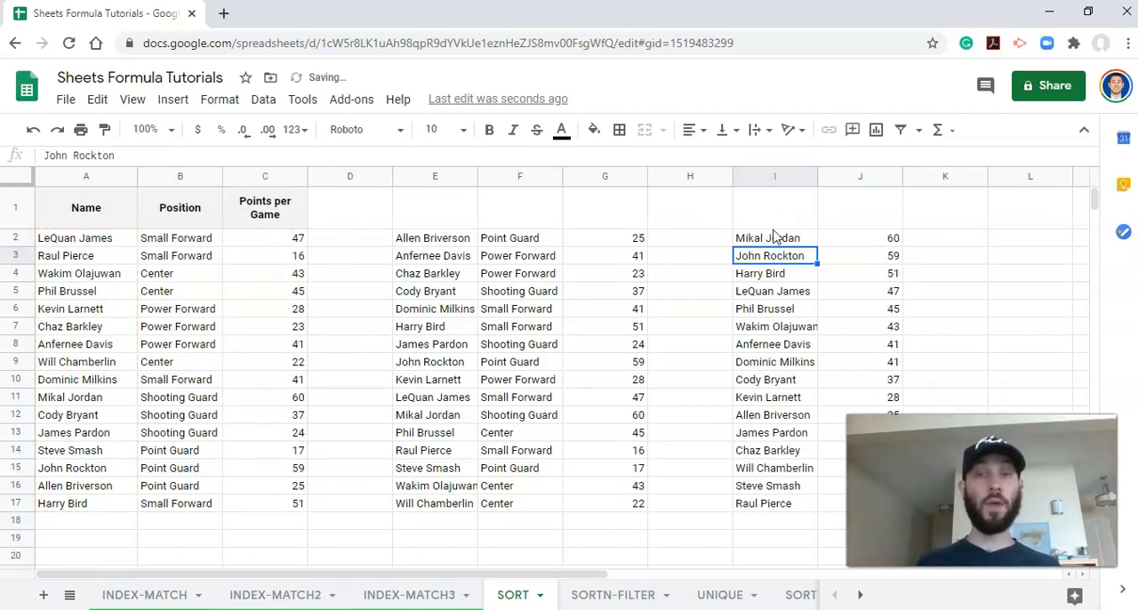